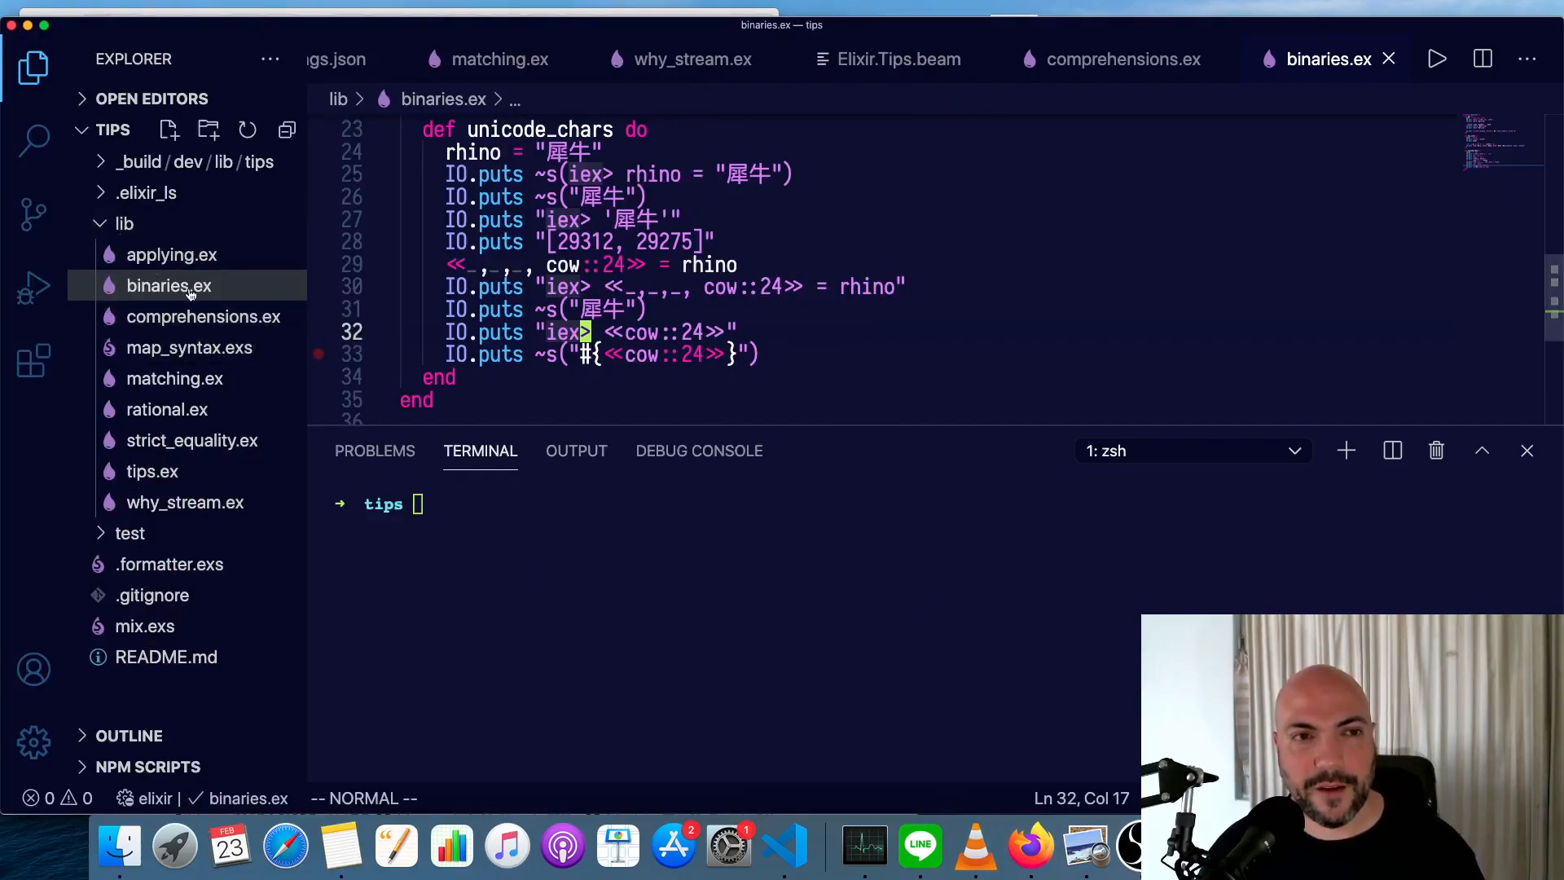
pyautogui.moveTo(168, 285)
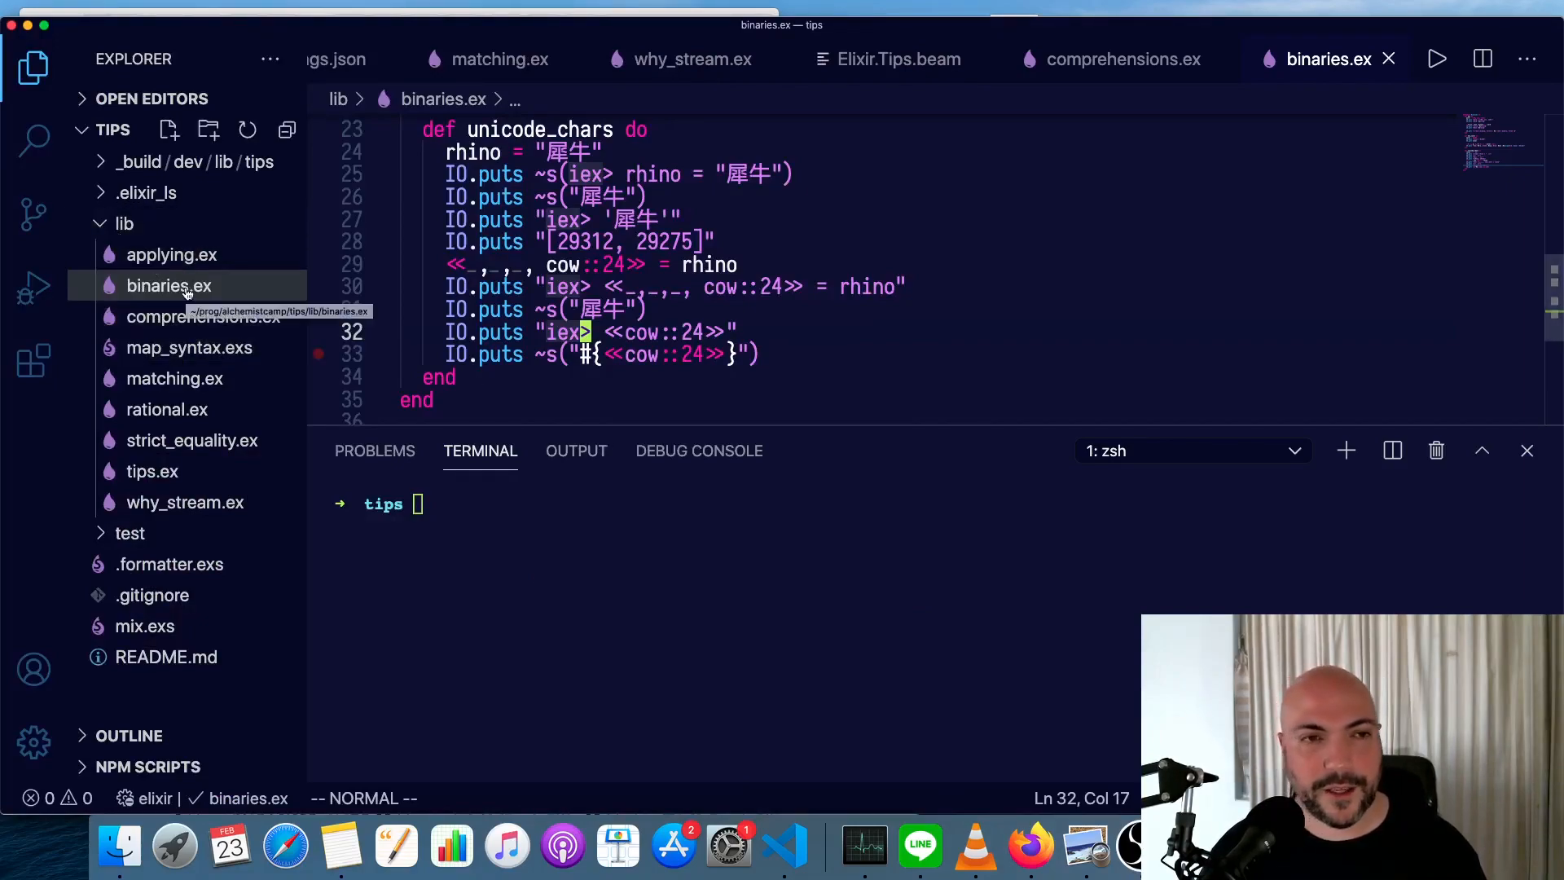
pyautogui.moveTo(145, 192)
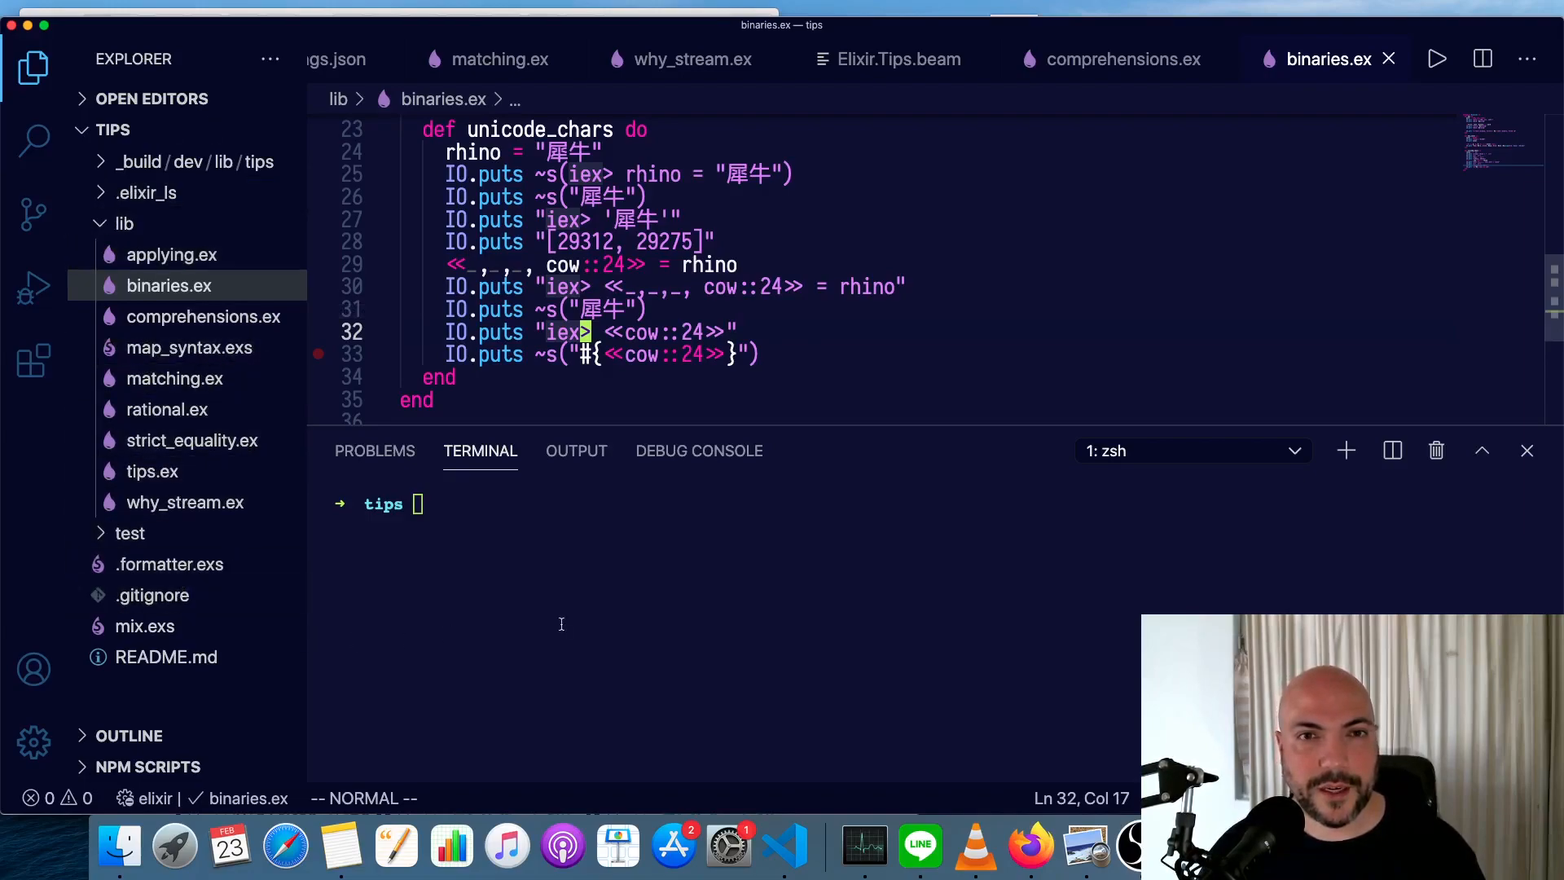
pyautogui.moveTo(655, 567)
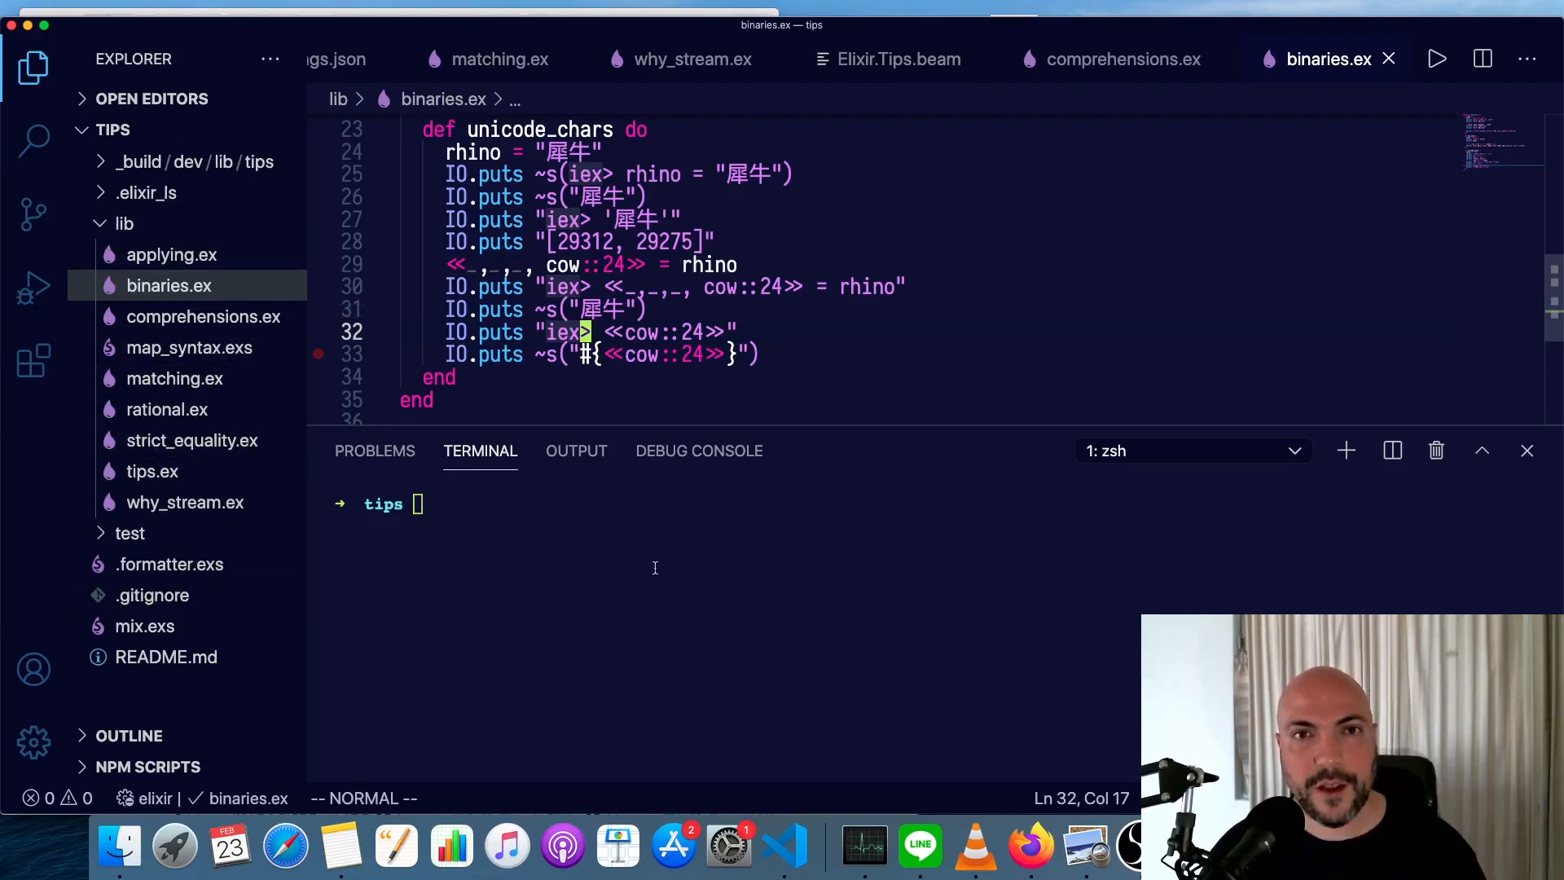
# Show why_stream.ex and scroll to its time_todo_enum and time_todo_stream functions.
pyautogui.click(691, 58)
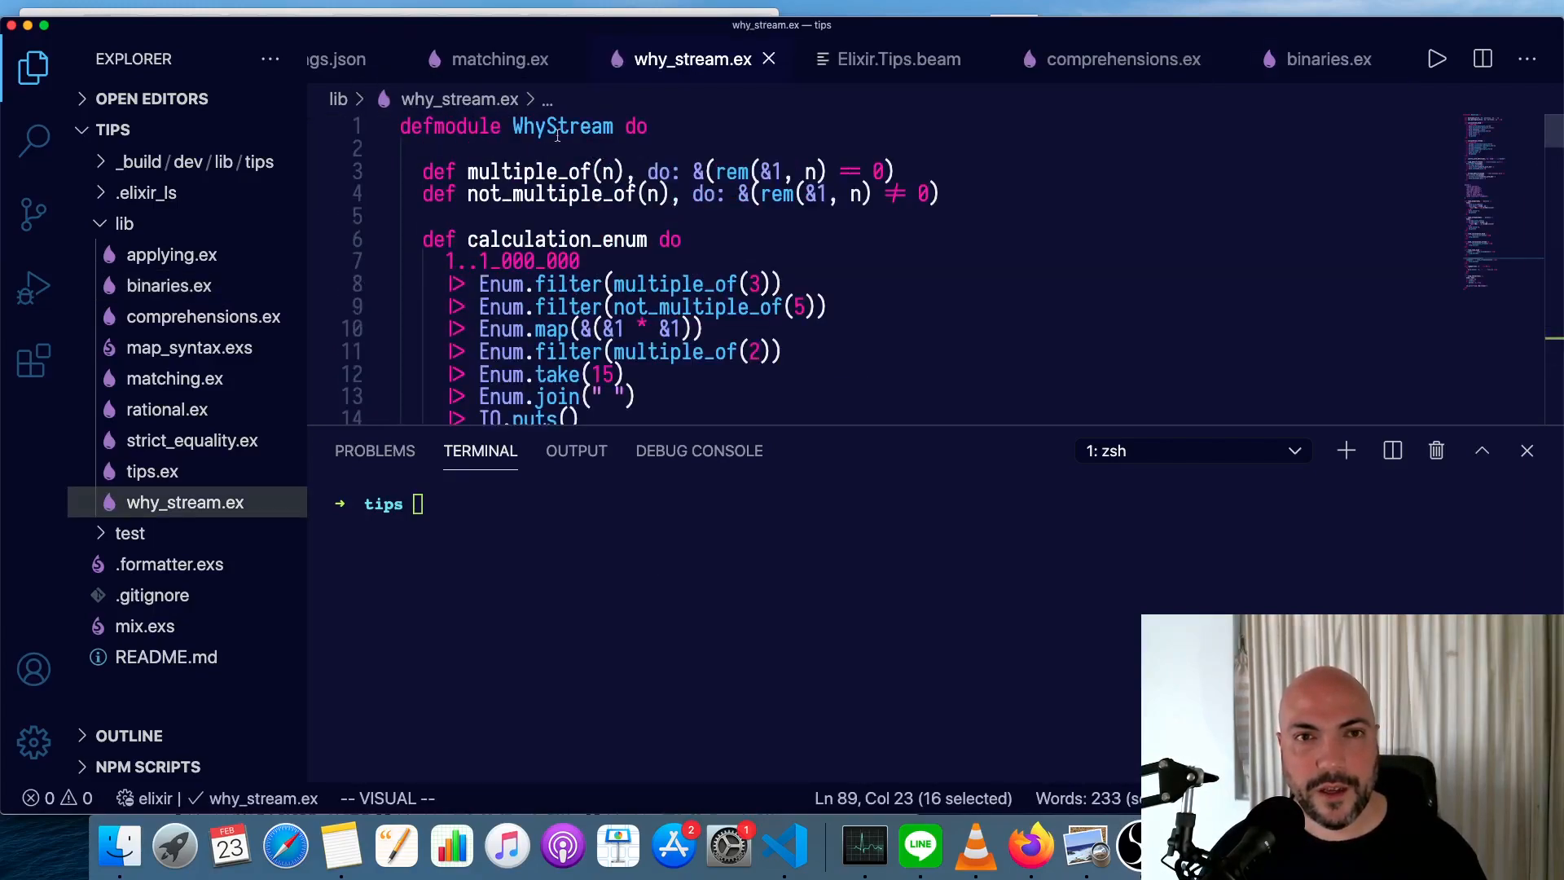
pyautogui.scroll(-3)
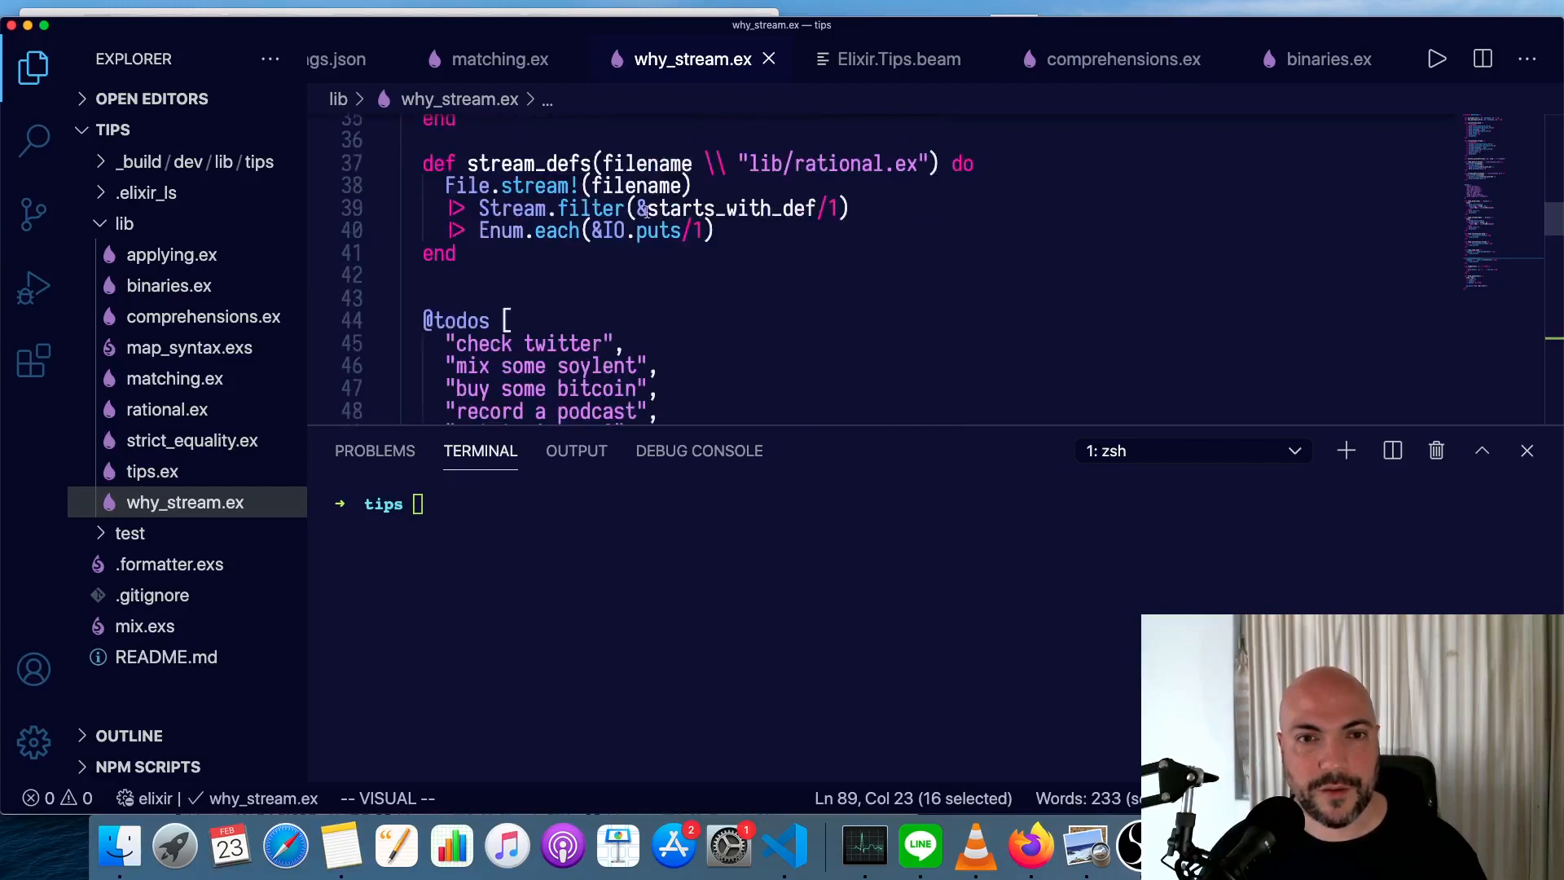
pyautogui.scroll(-3)
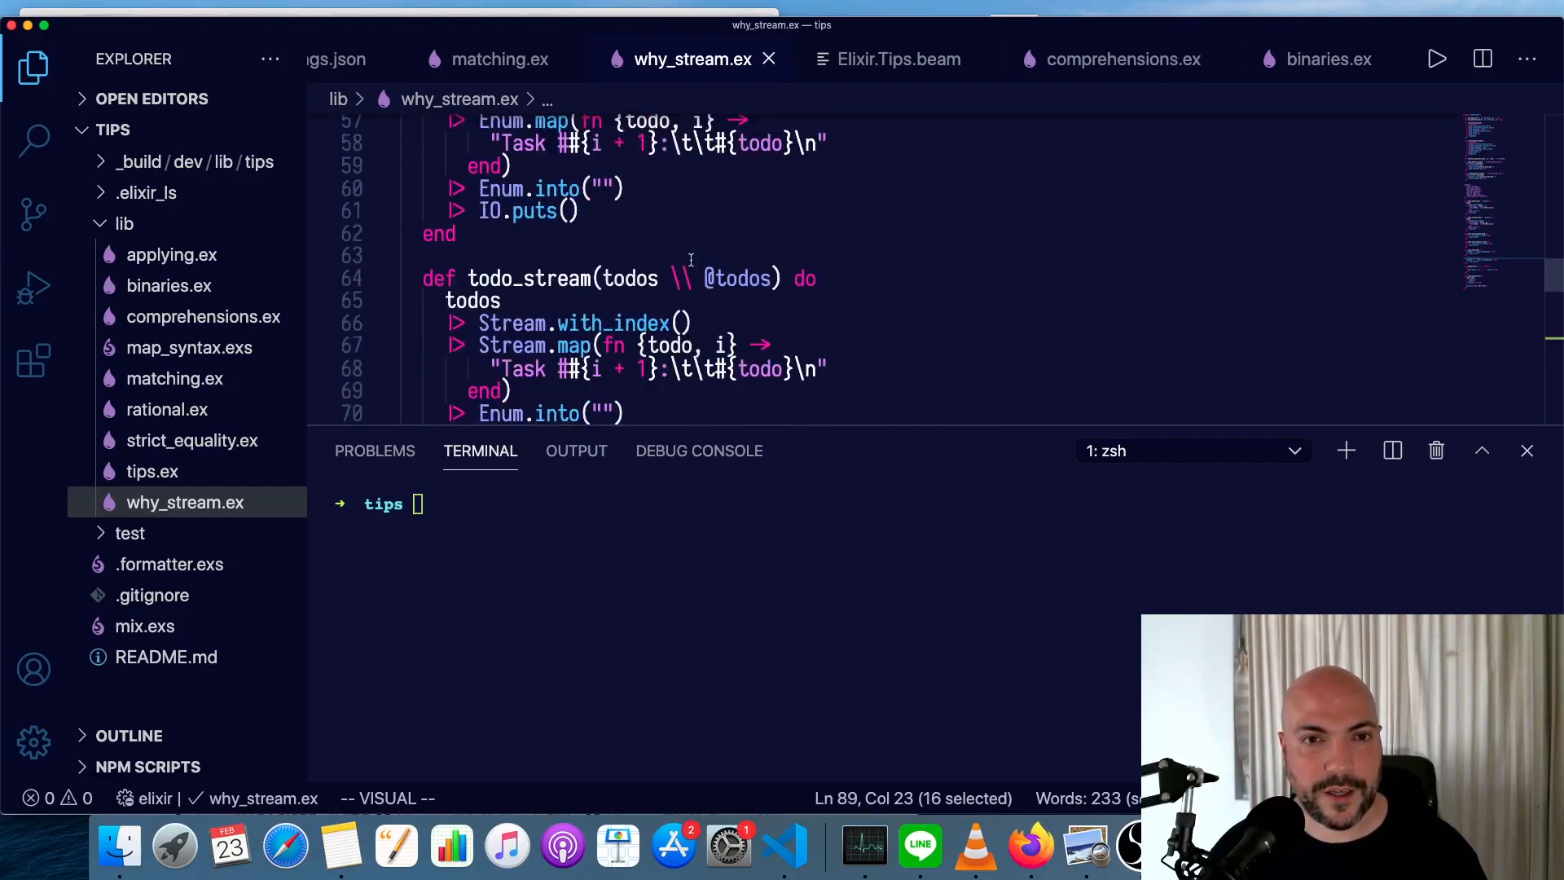
pyautogui.scroll(-3)
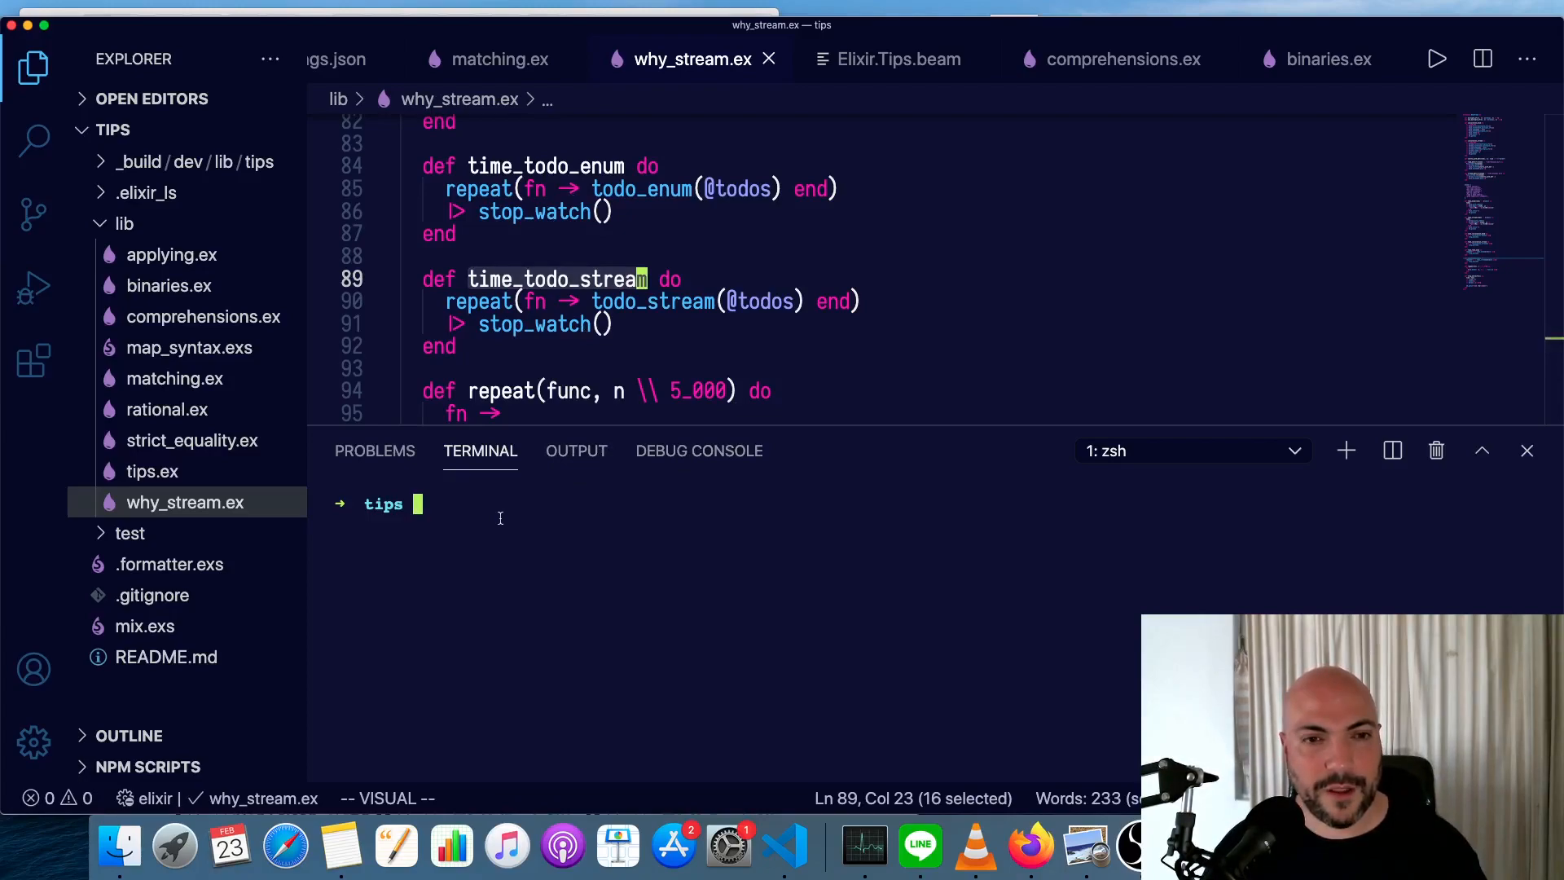
# Enter elixir -r lib/why_stream.ex -e in the terminal, dropping a stray quotation mark.
pyautogui.write('elixir')
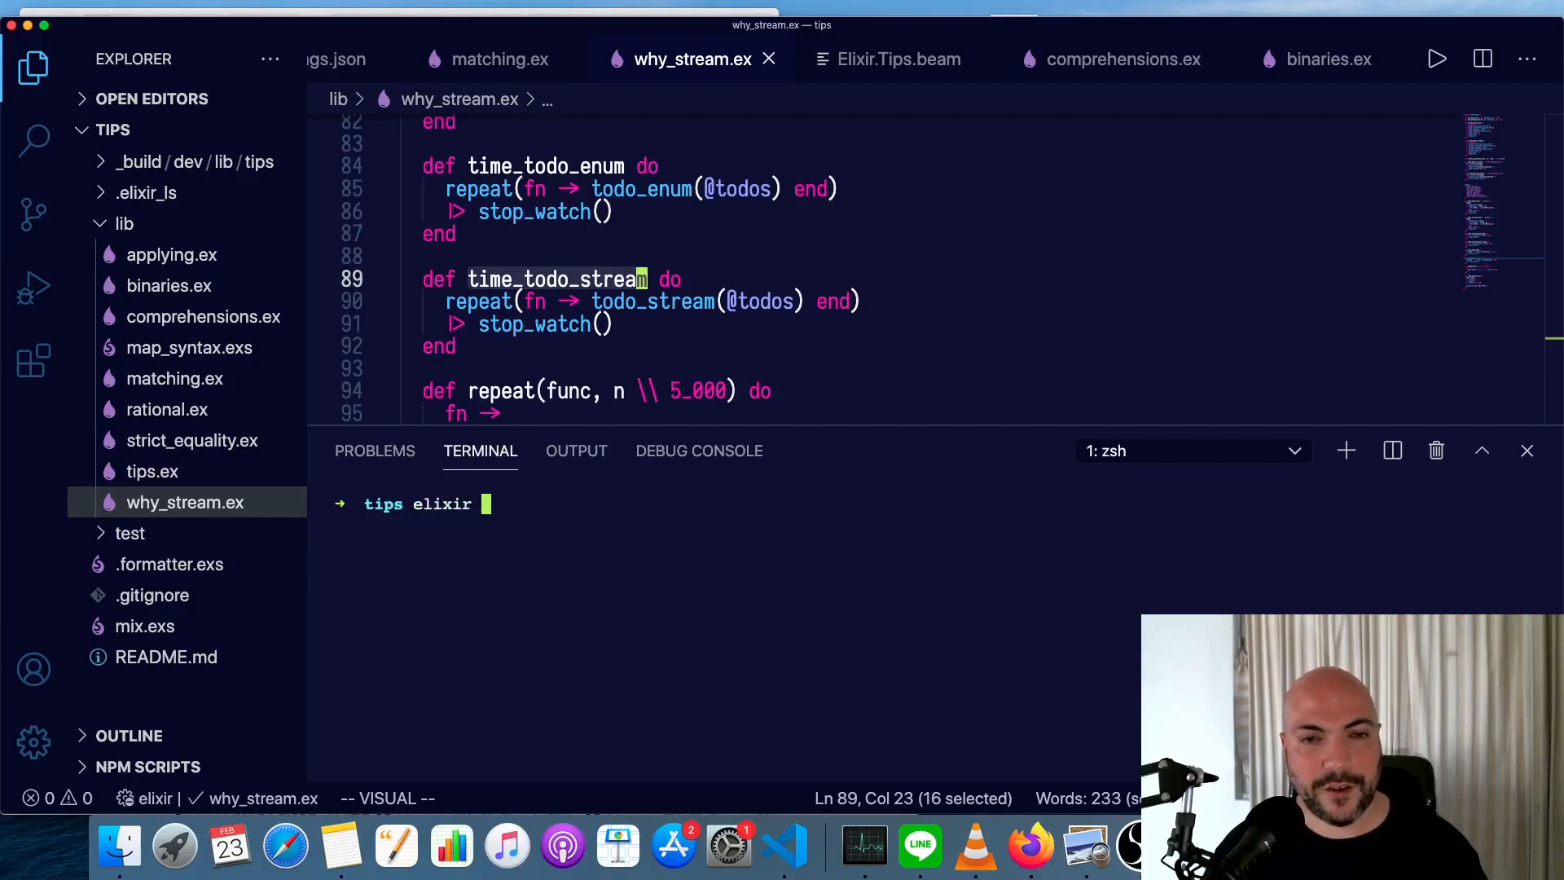
pyautogui.write('-r')
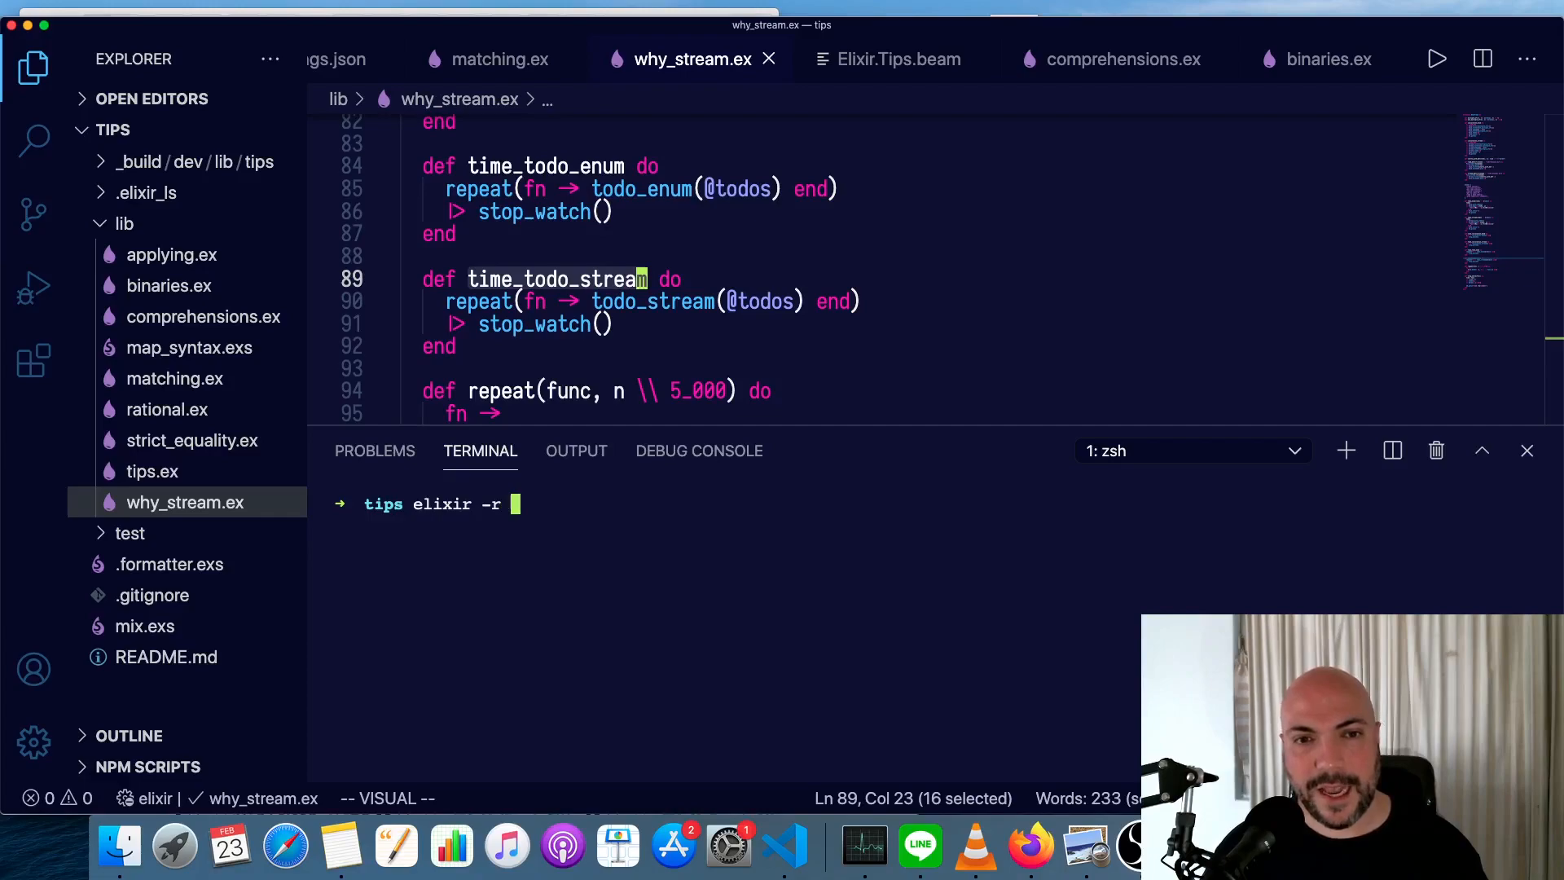
pyautogui.write('lib/')
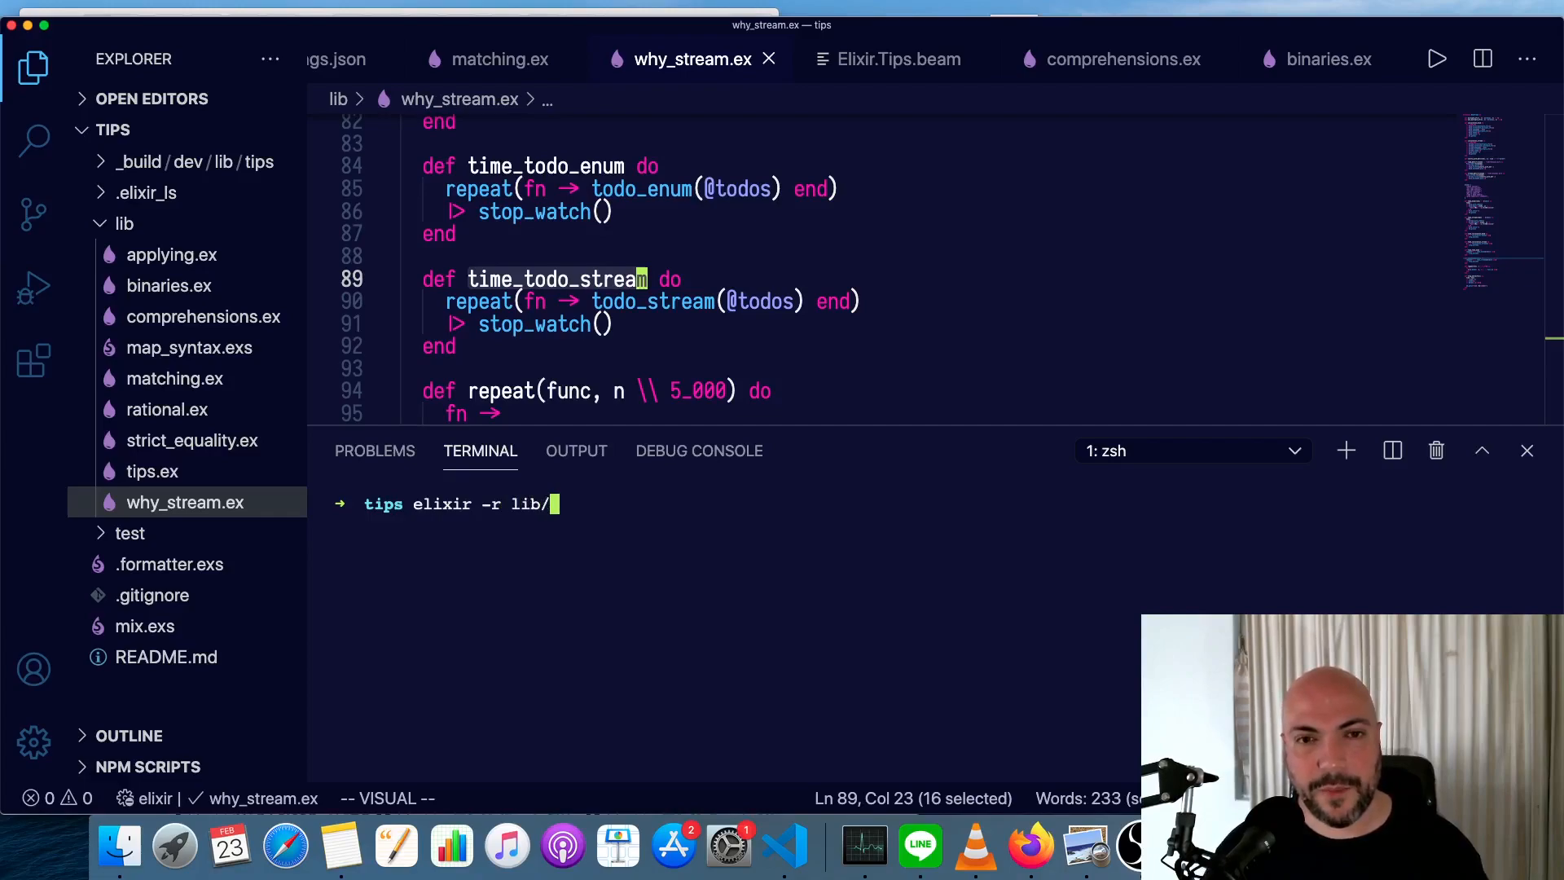
pyautogui.write('why_')
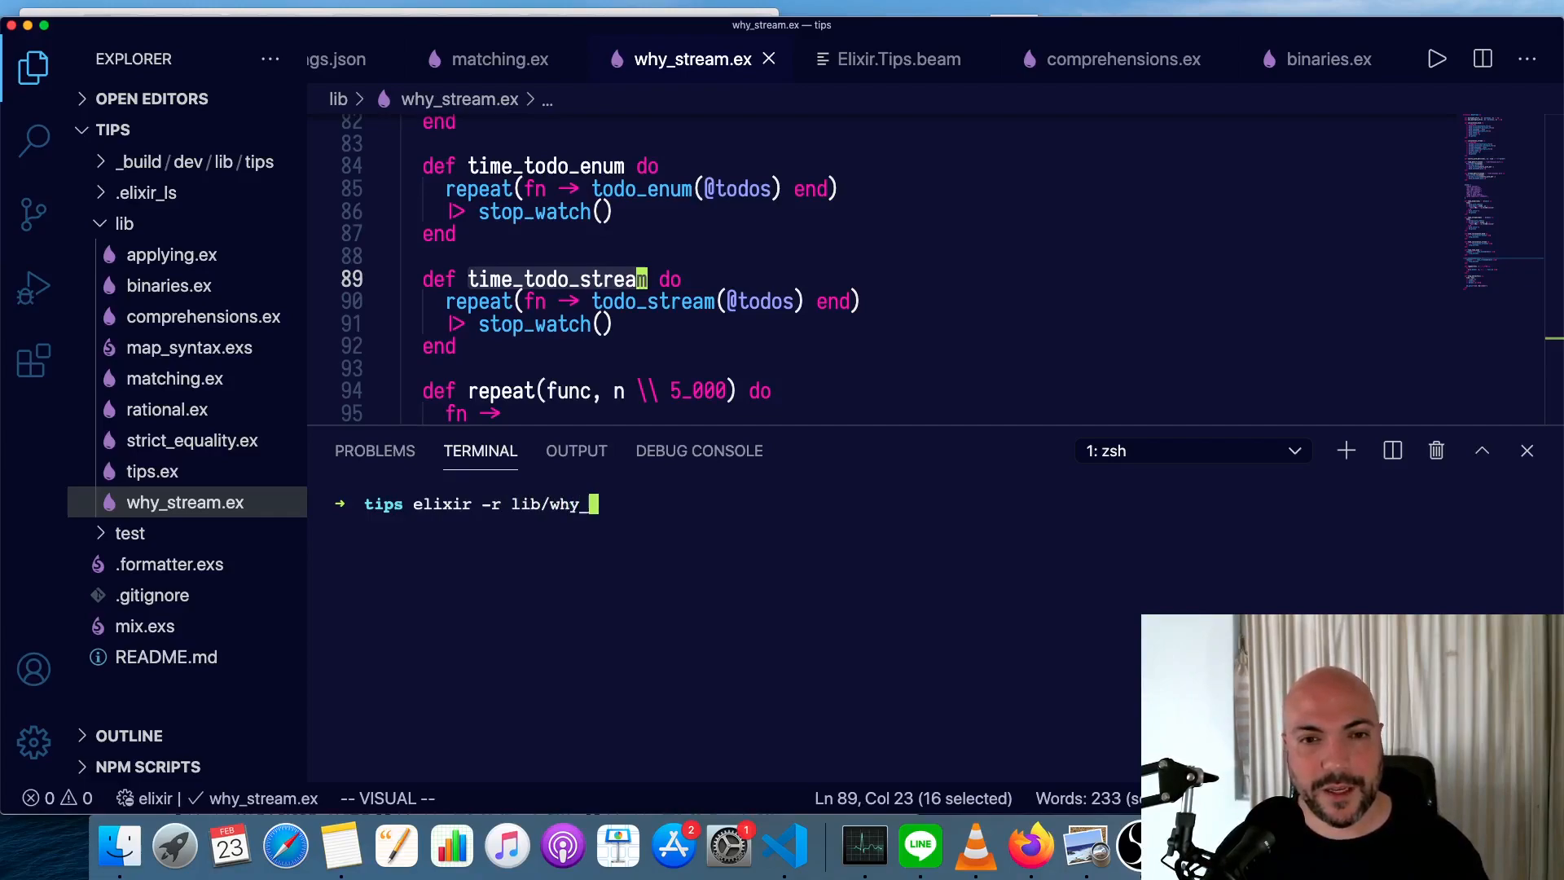
pyautogui.write('stream.e')
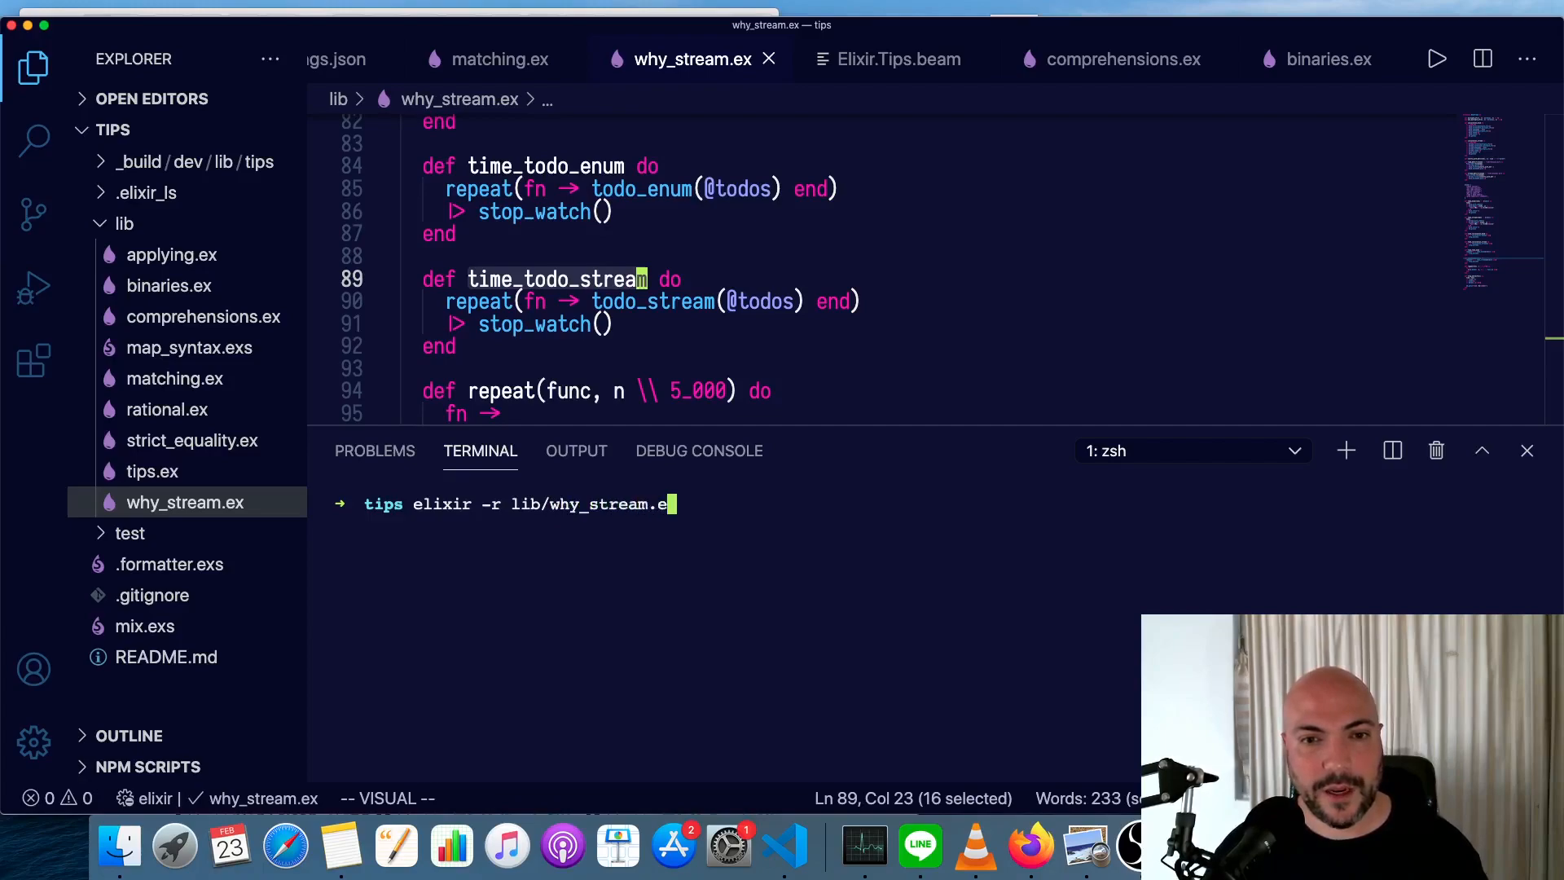
pyautogui.write('-e')
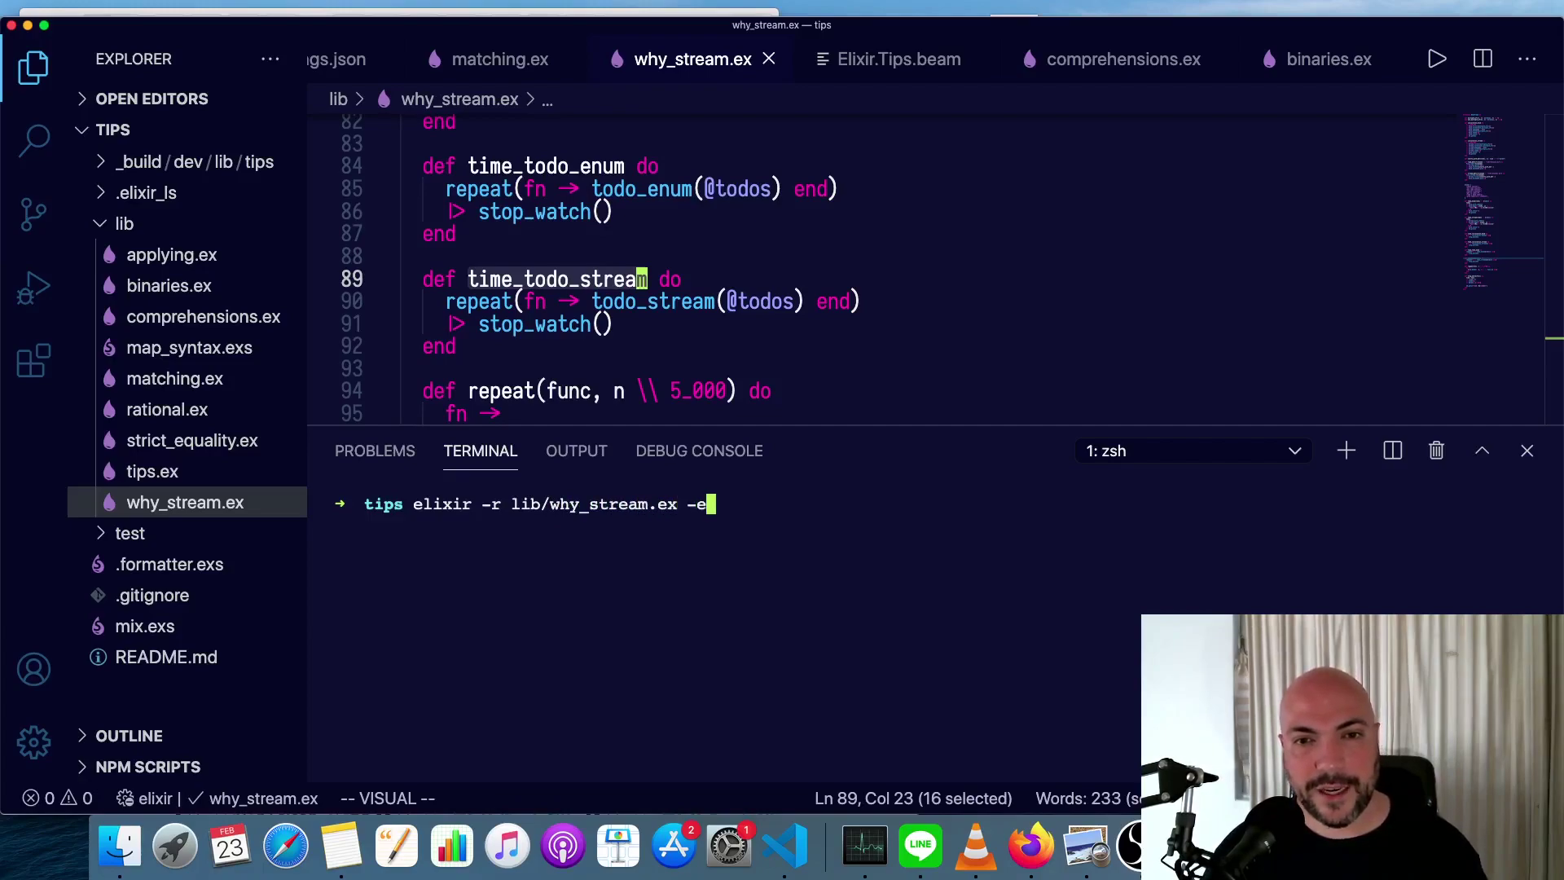
pyautogui.write('"')
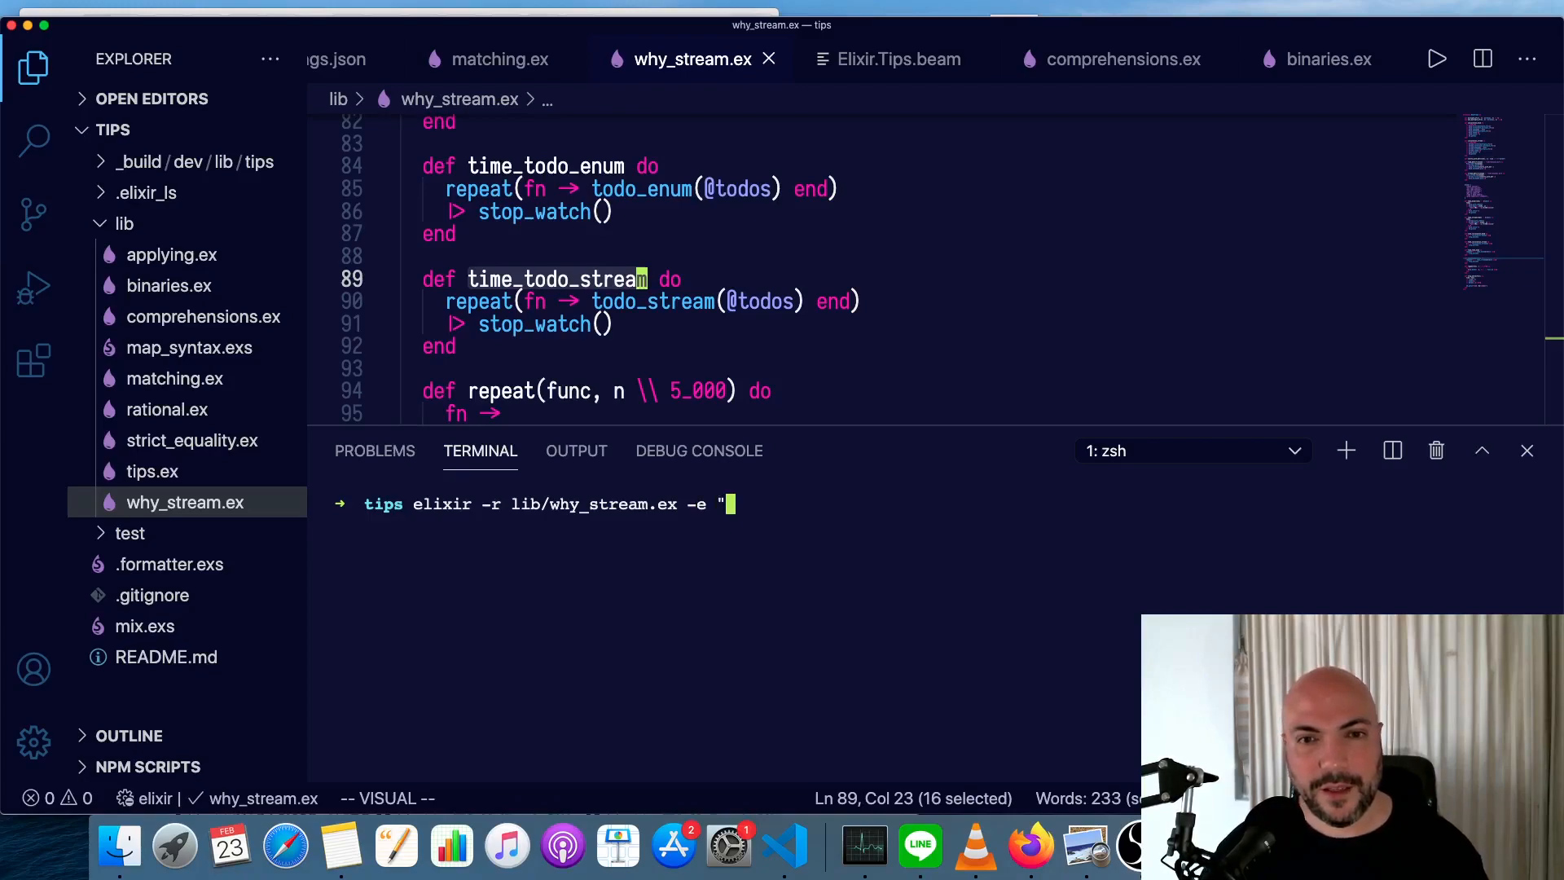
pyautogui.press('Backspace')
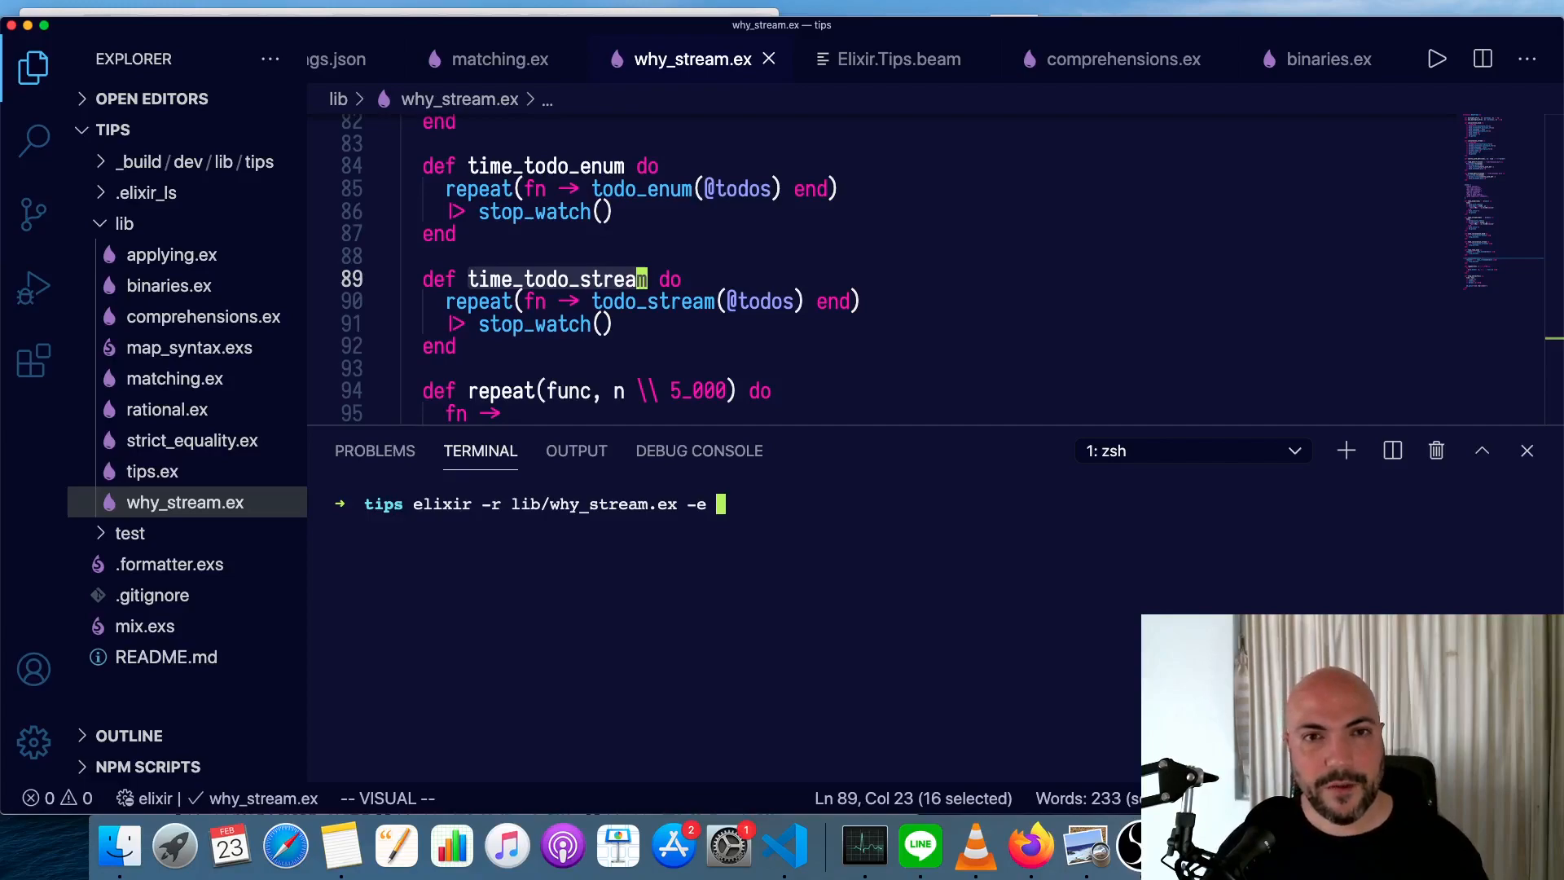
# Run WhyStream.time_todo_stream, printing the task lists and a ~591 ms time.
pyautogui.write('WhySrt')
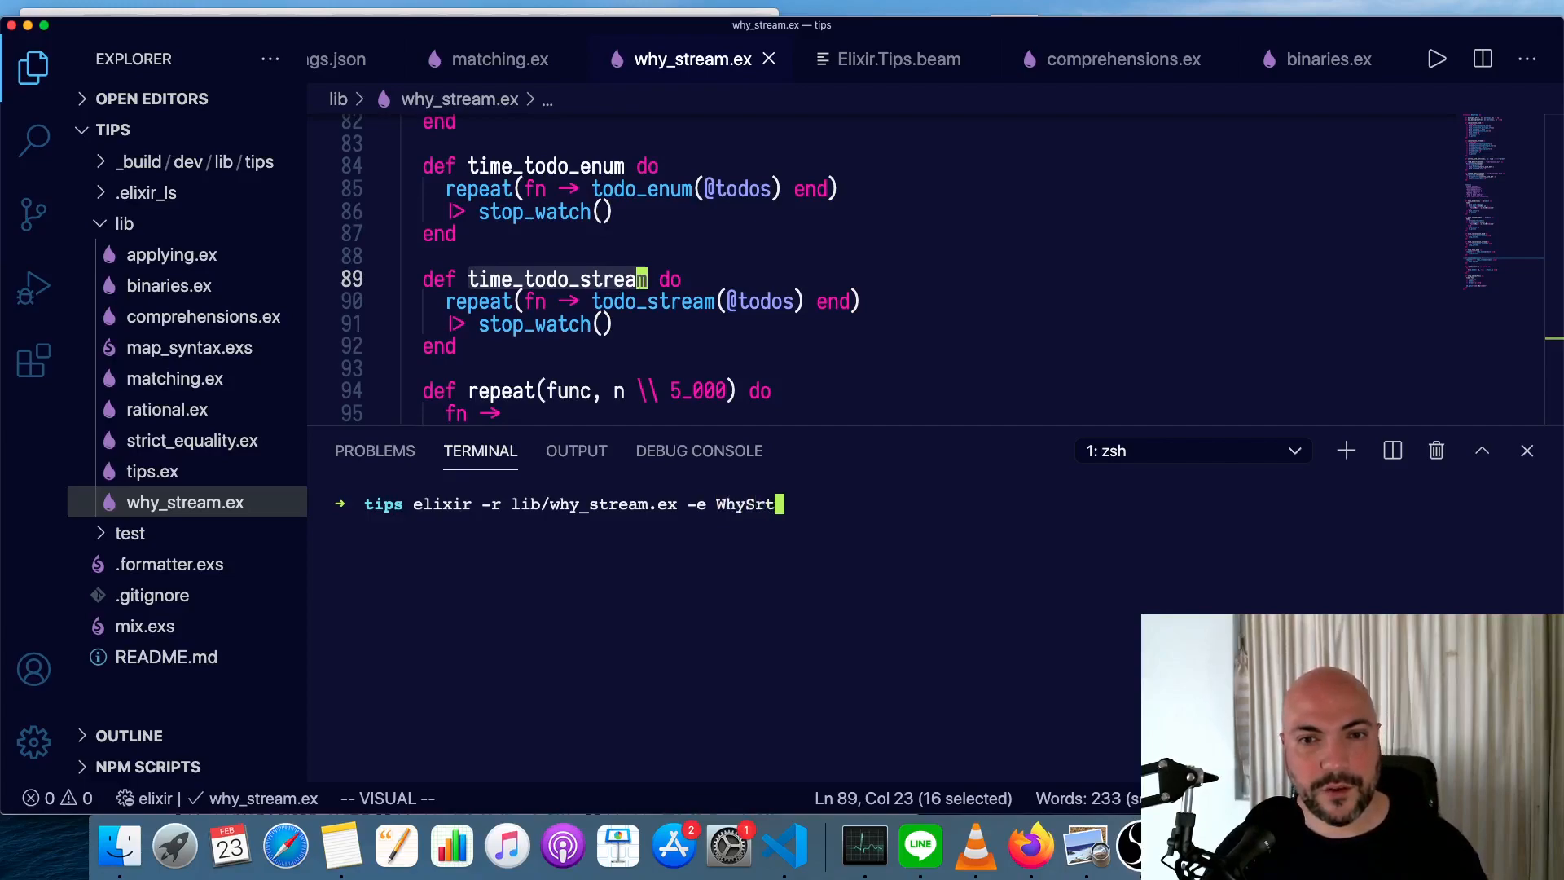
pyautogui.write('Stream.tim')
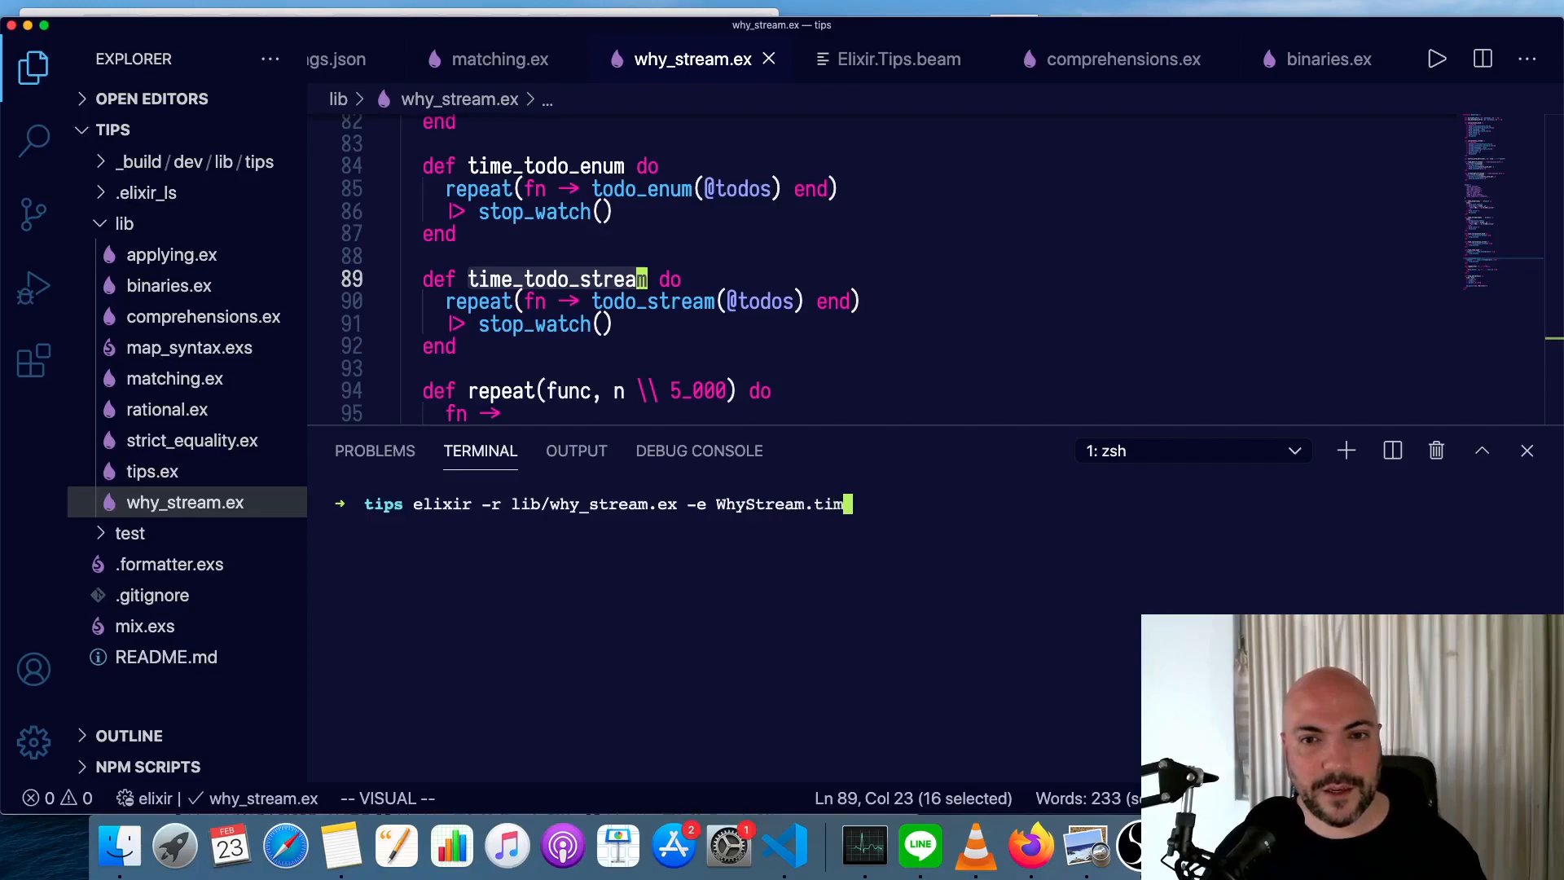
pyautogui.write('e_todo_s')
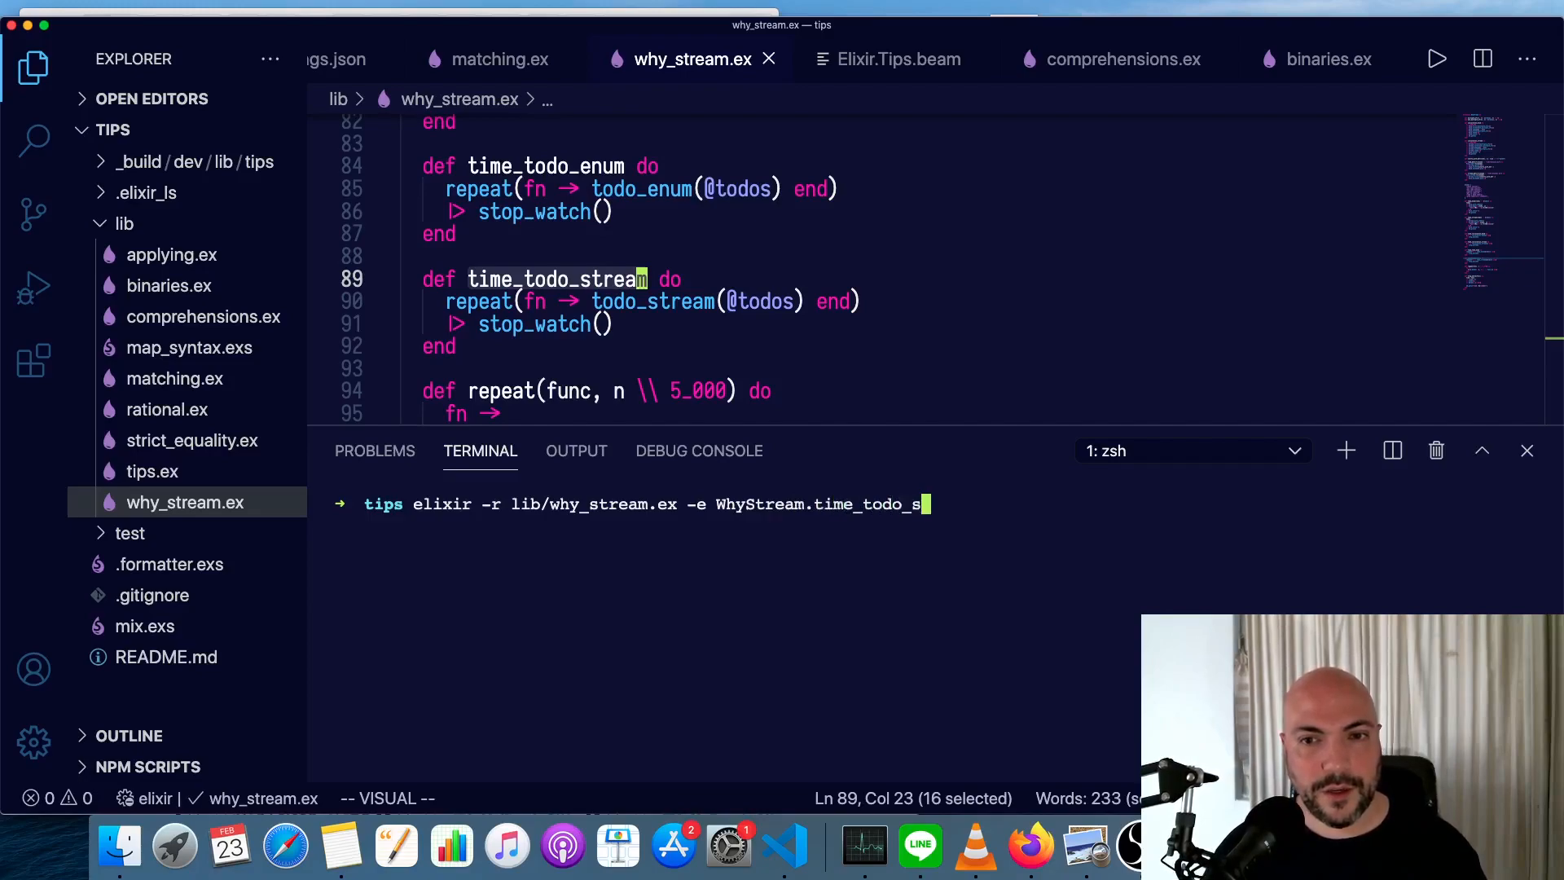
pyautogui.press('Return')
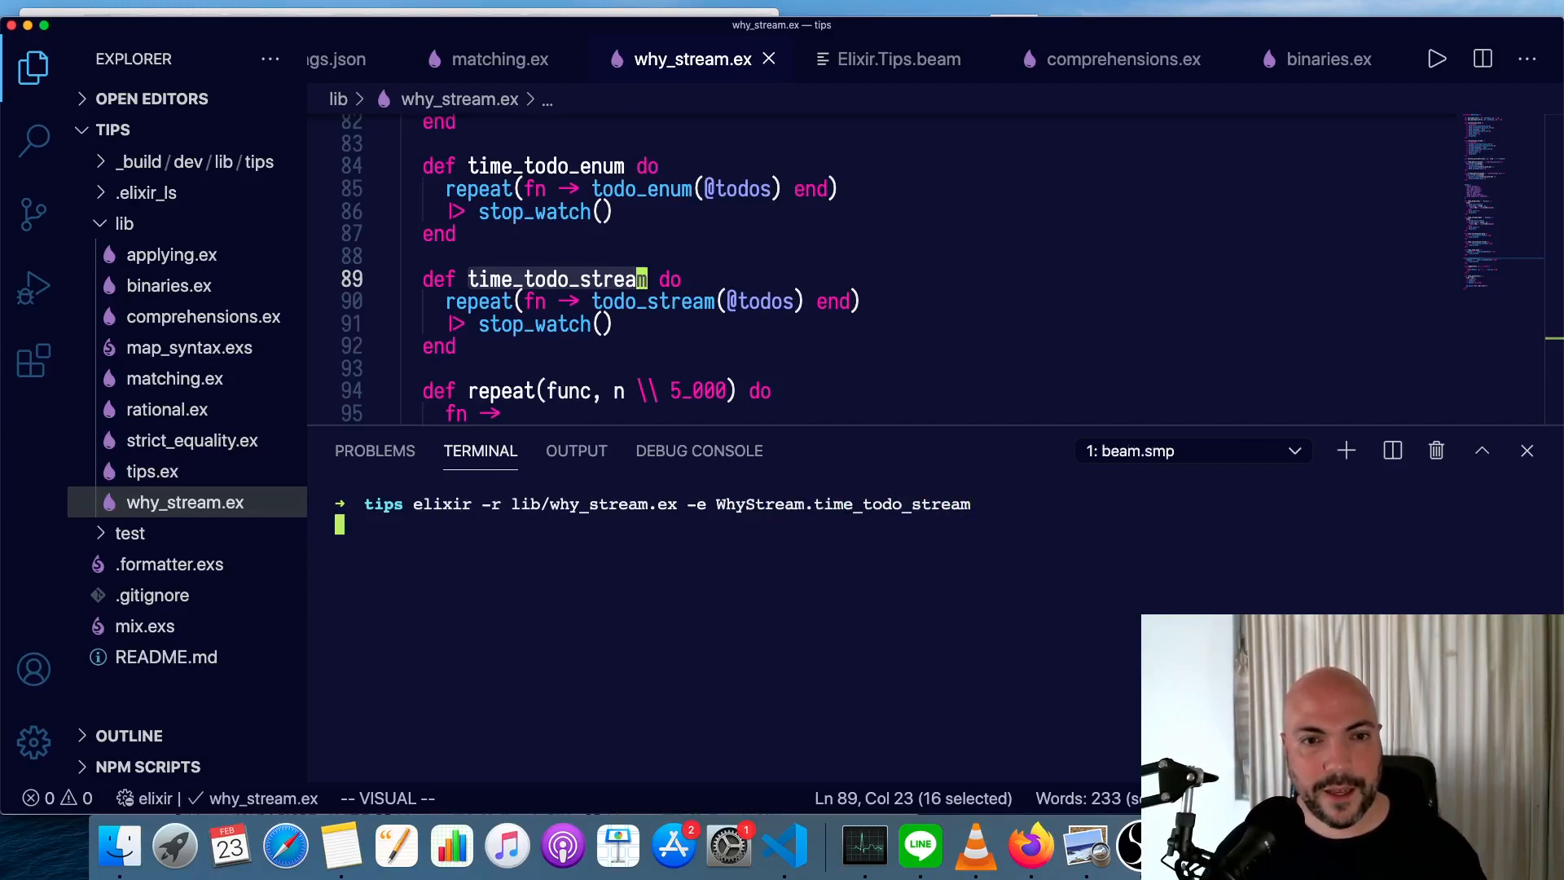
pyautogui.press('Return')
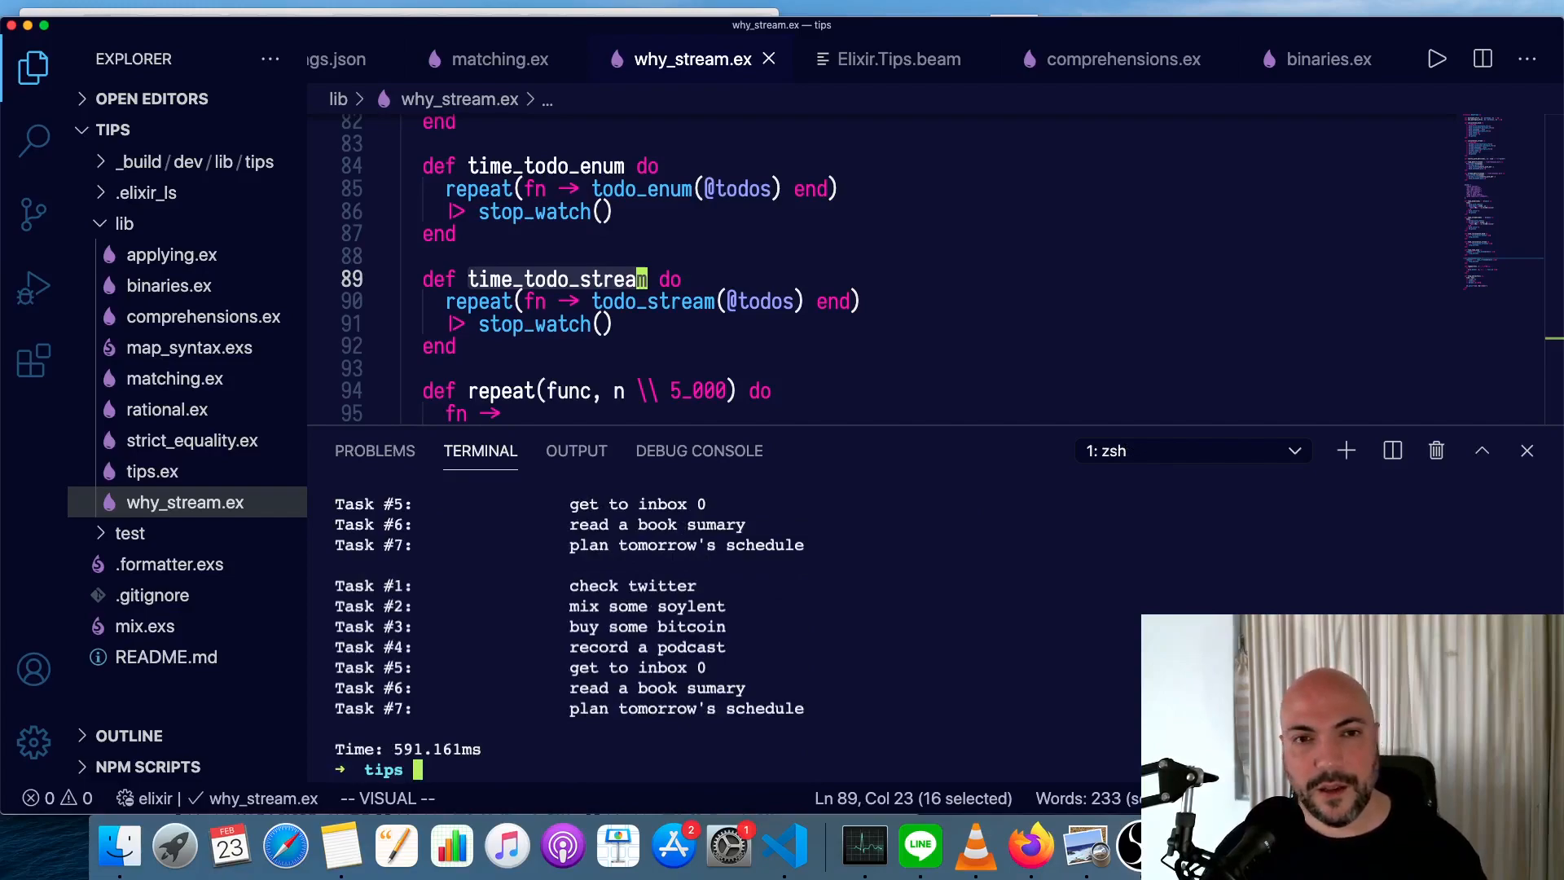
# Show applying.ex and enter elixir -r lib/applying.ex -e in the terminal.
pyautogui.click(171, 254)
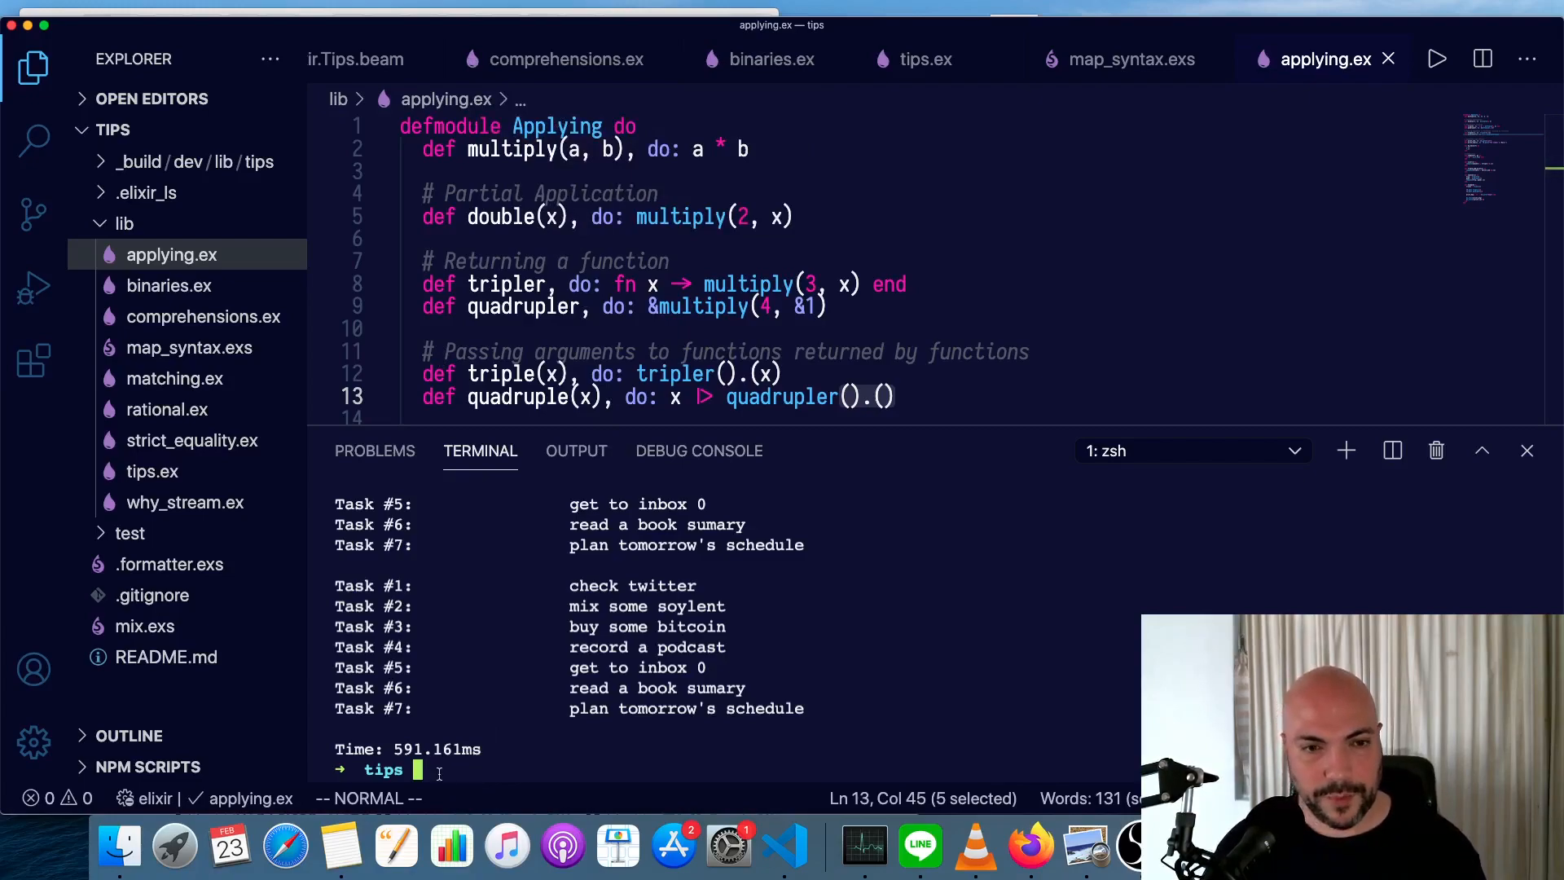
pyautogui.write('eli')
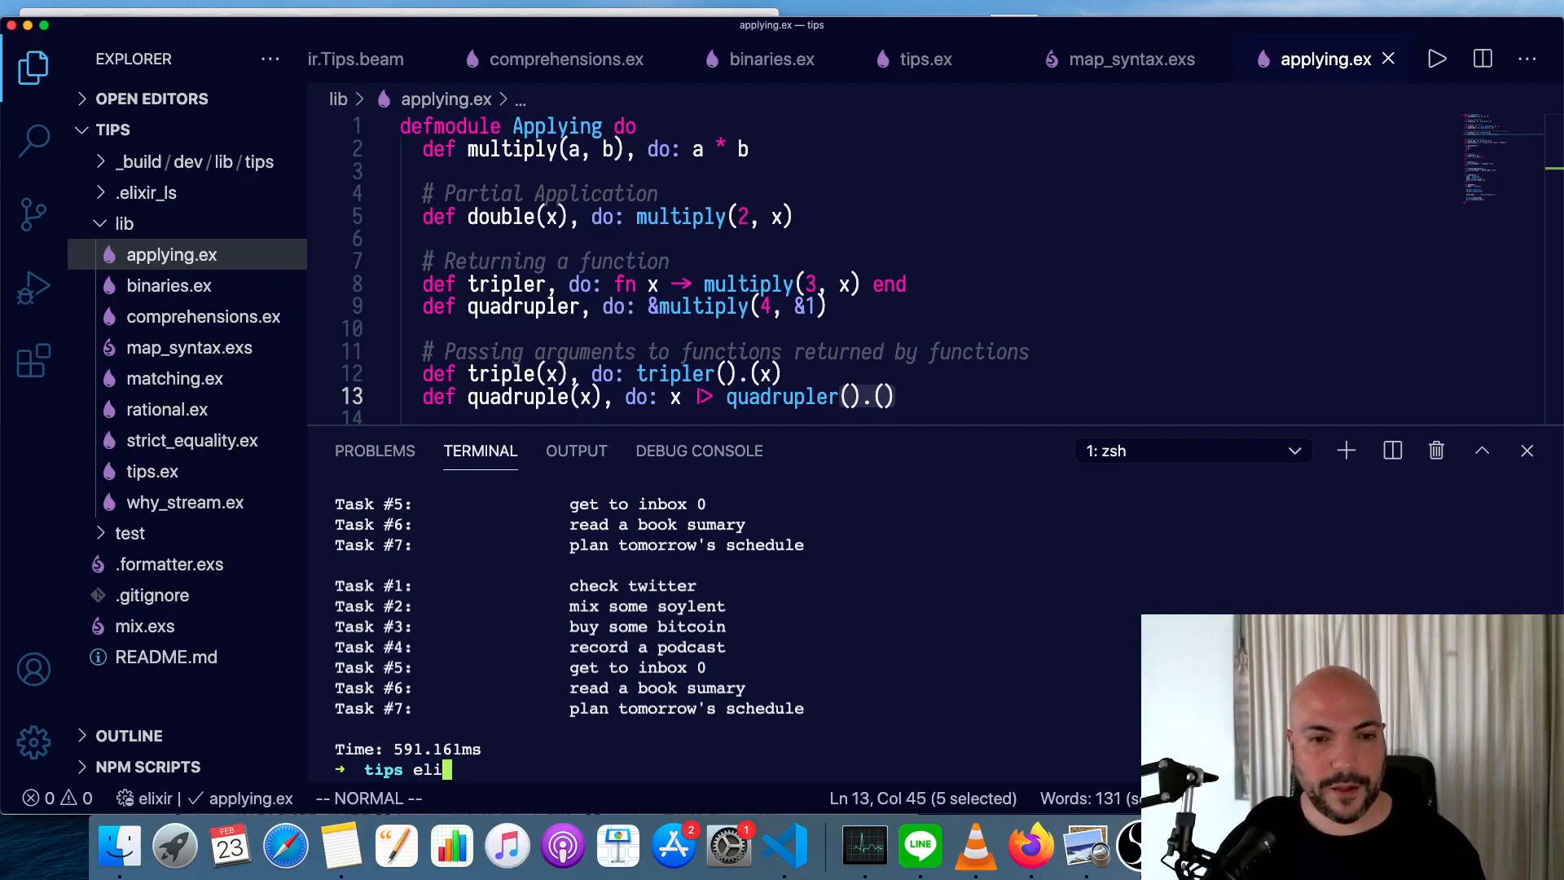
pyautogui.write('xir -r li')
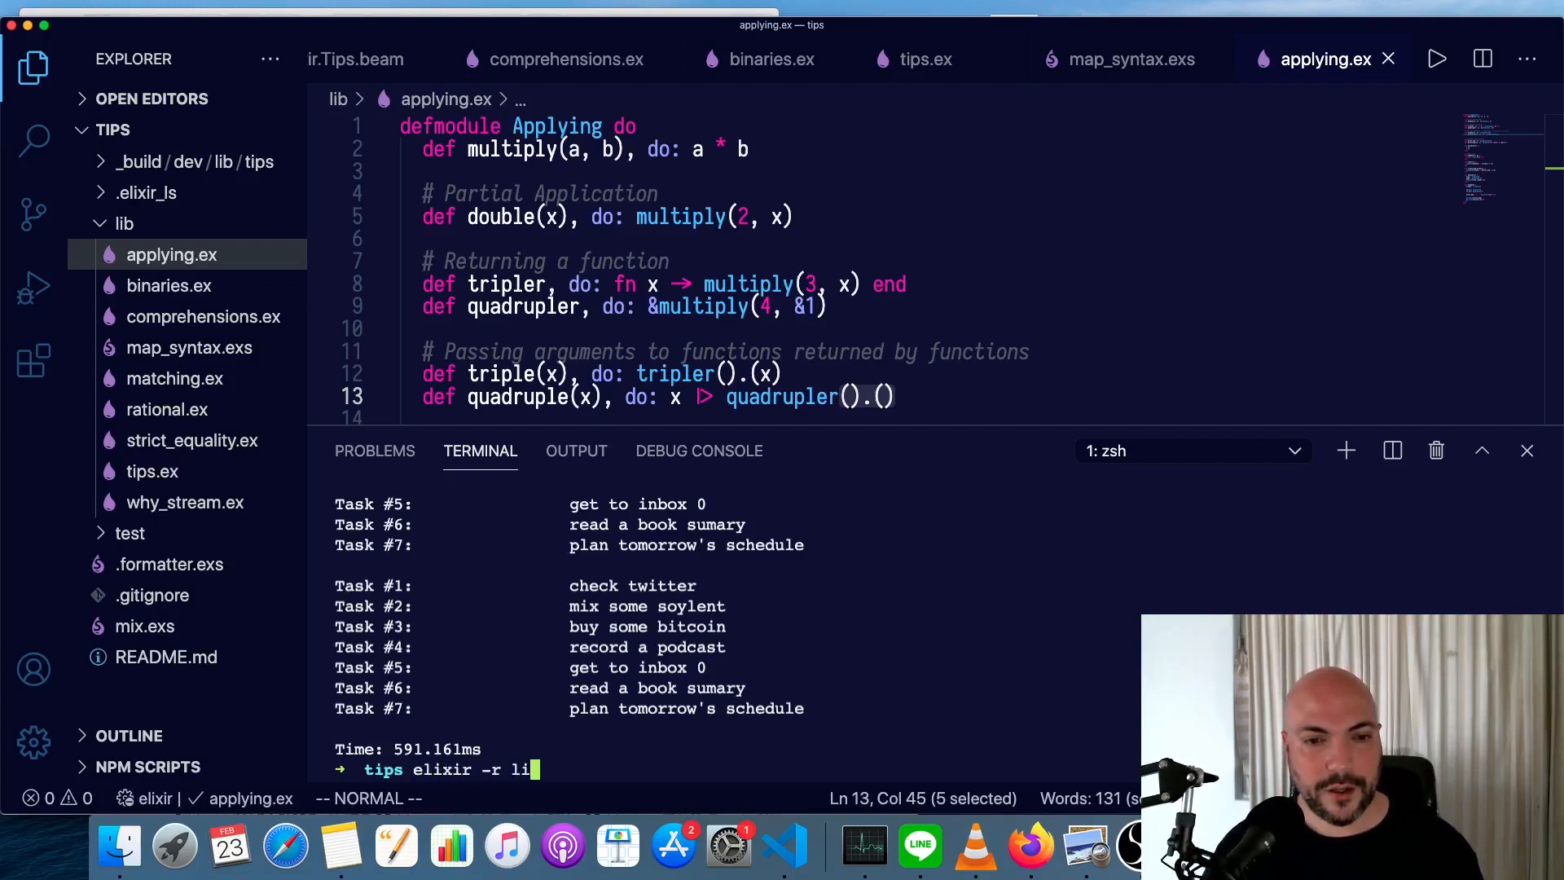
pyautogui.write('b/applyin')
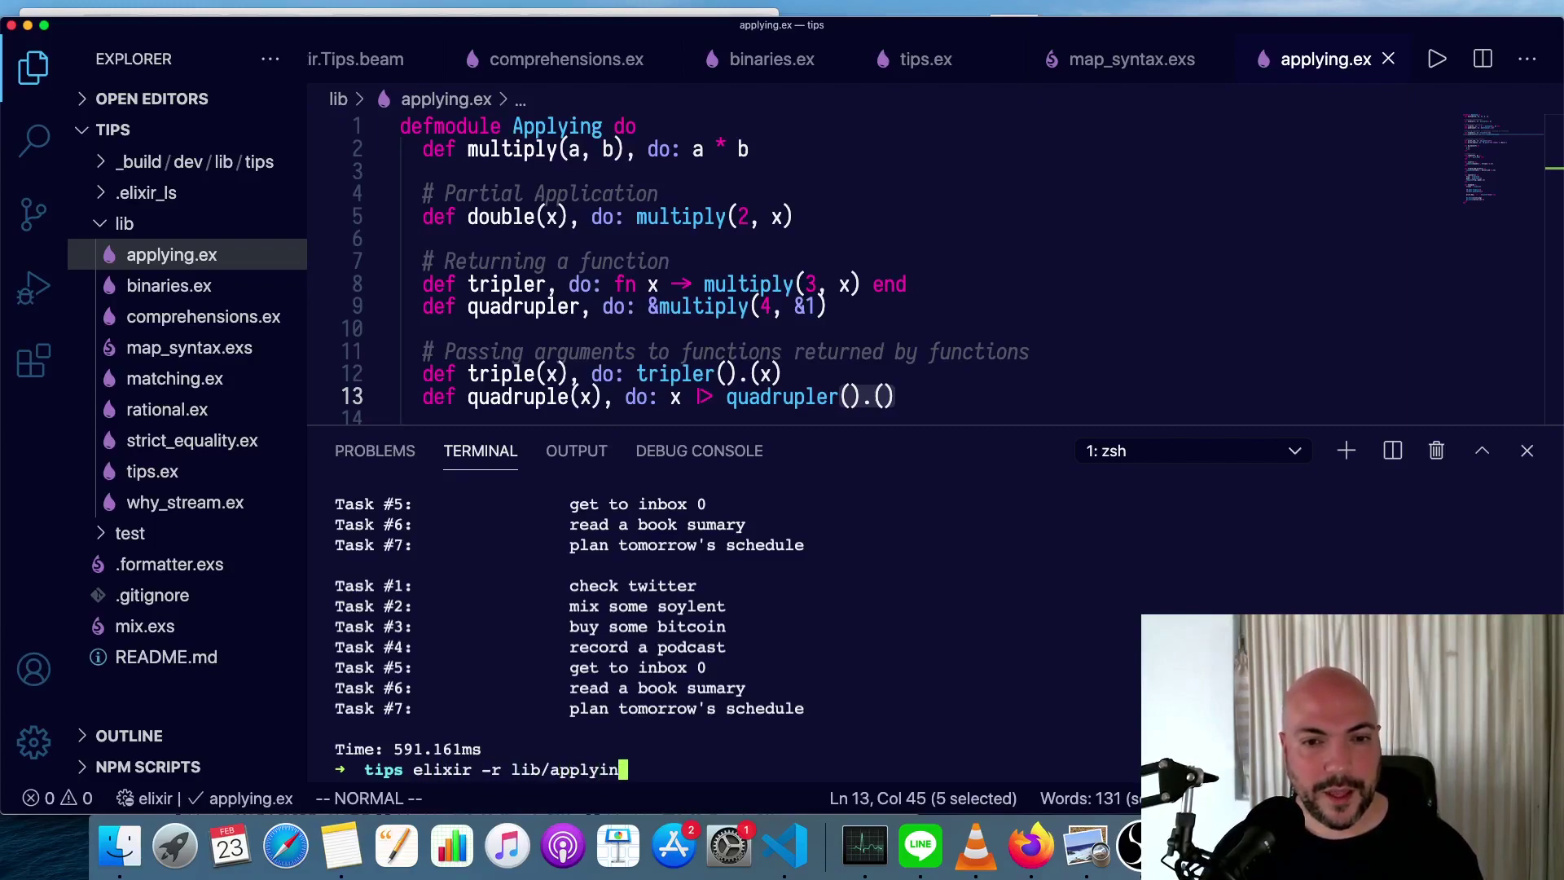
pyautogui.write('g.ex -e')
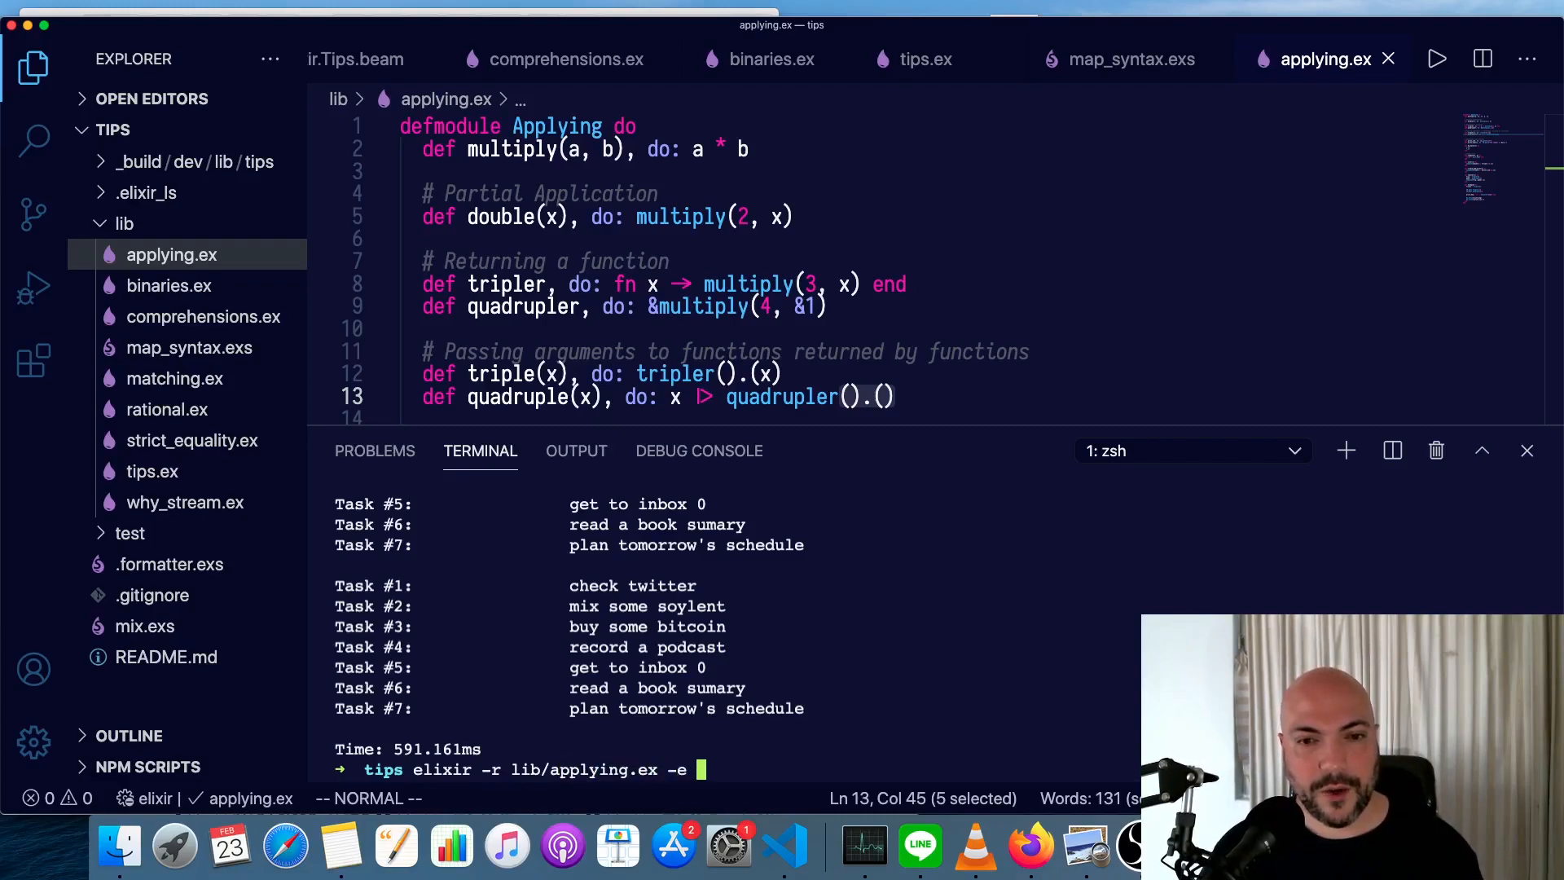
# Run "Applying.quadruple(5)", then recall the command and insert IO.puts before it.
pyautogui.write('"Ap')
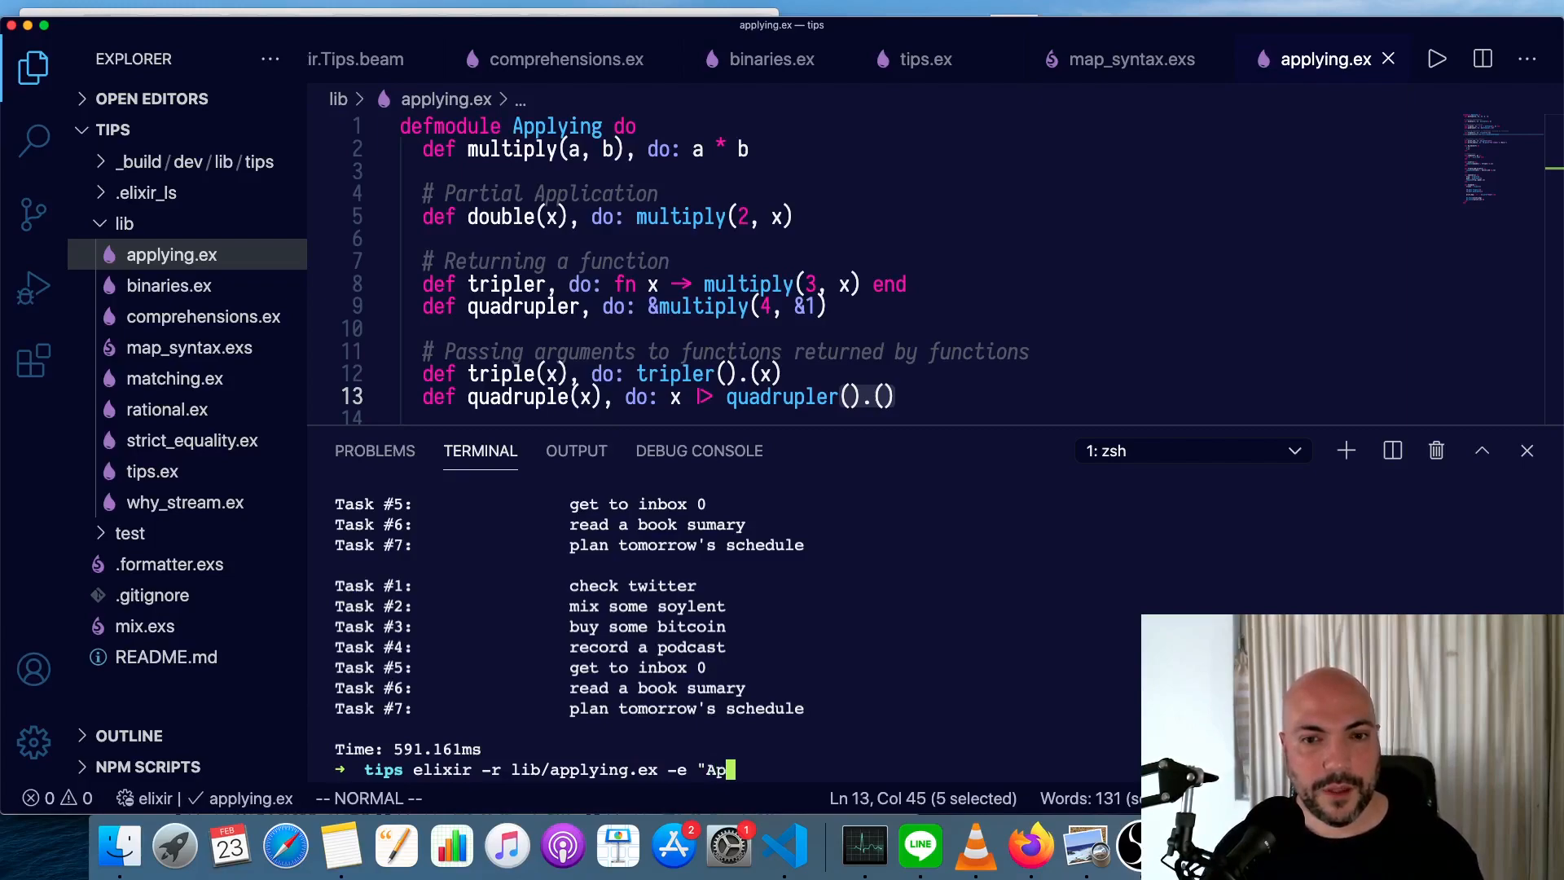
pyautogui.write('plying.quadruple(')
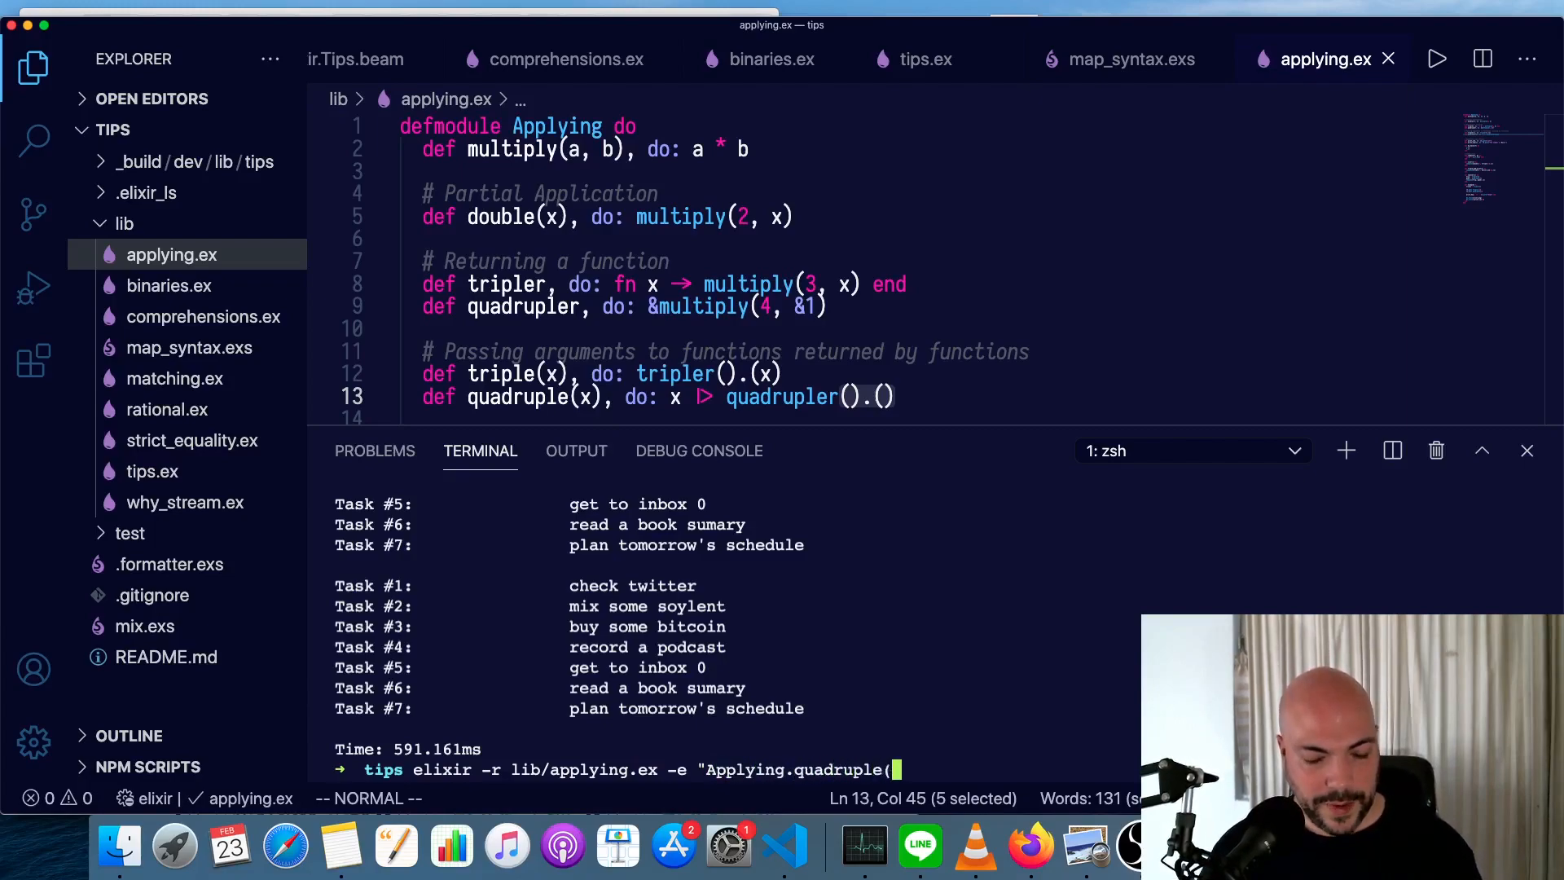
pyautogui.press('Return')
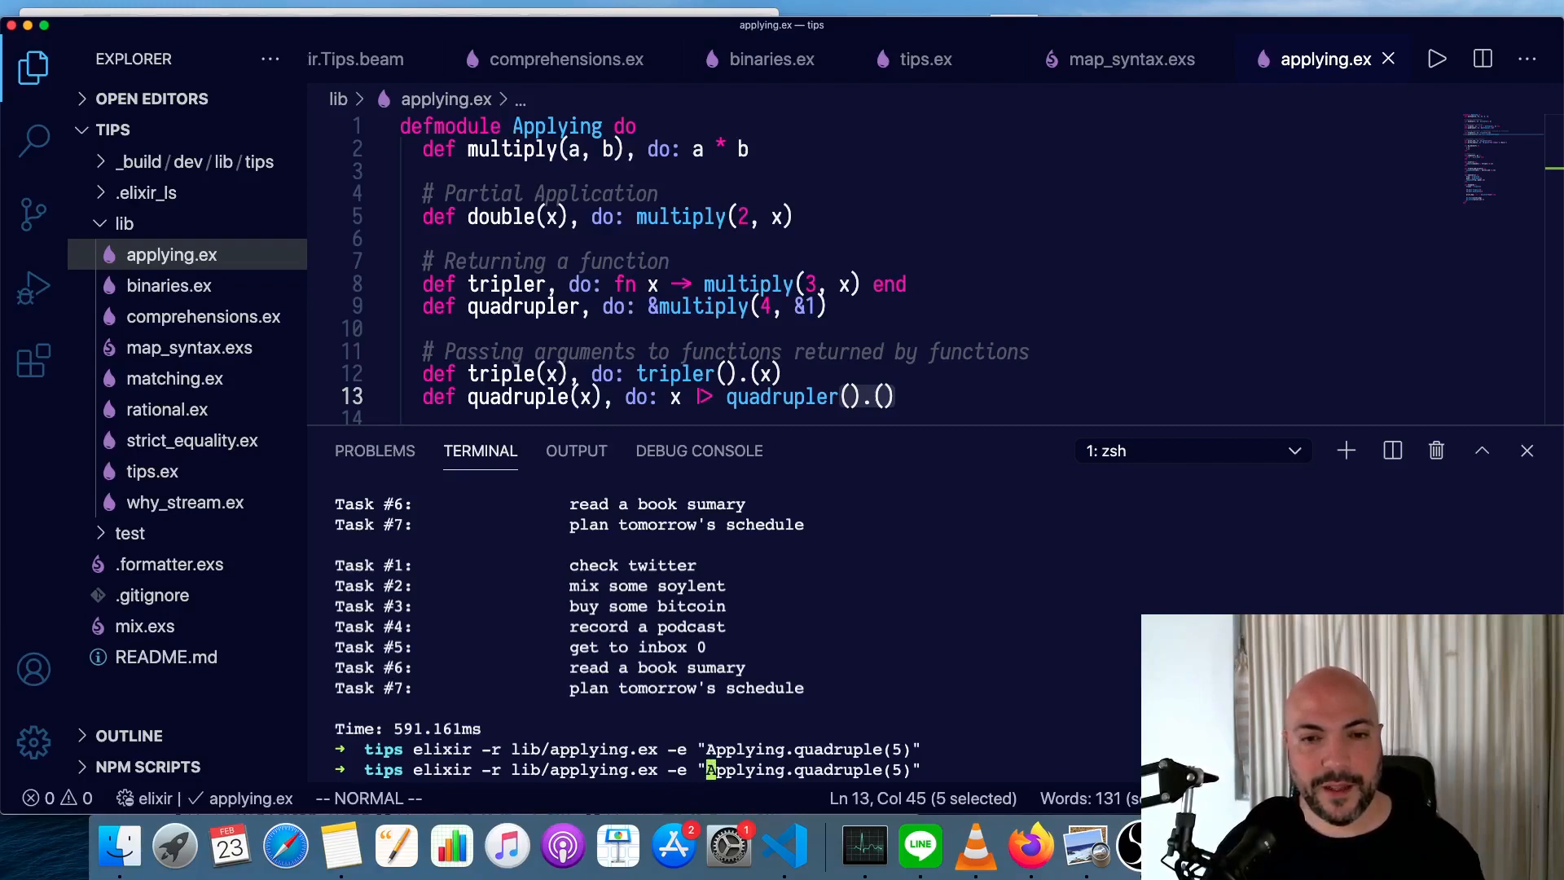
pyautogui.write('IO.puts')
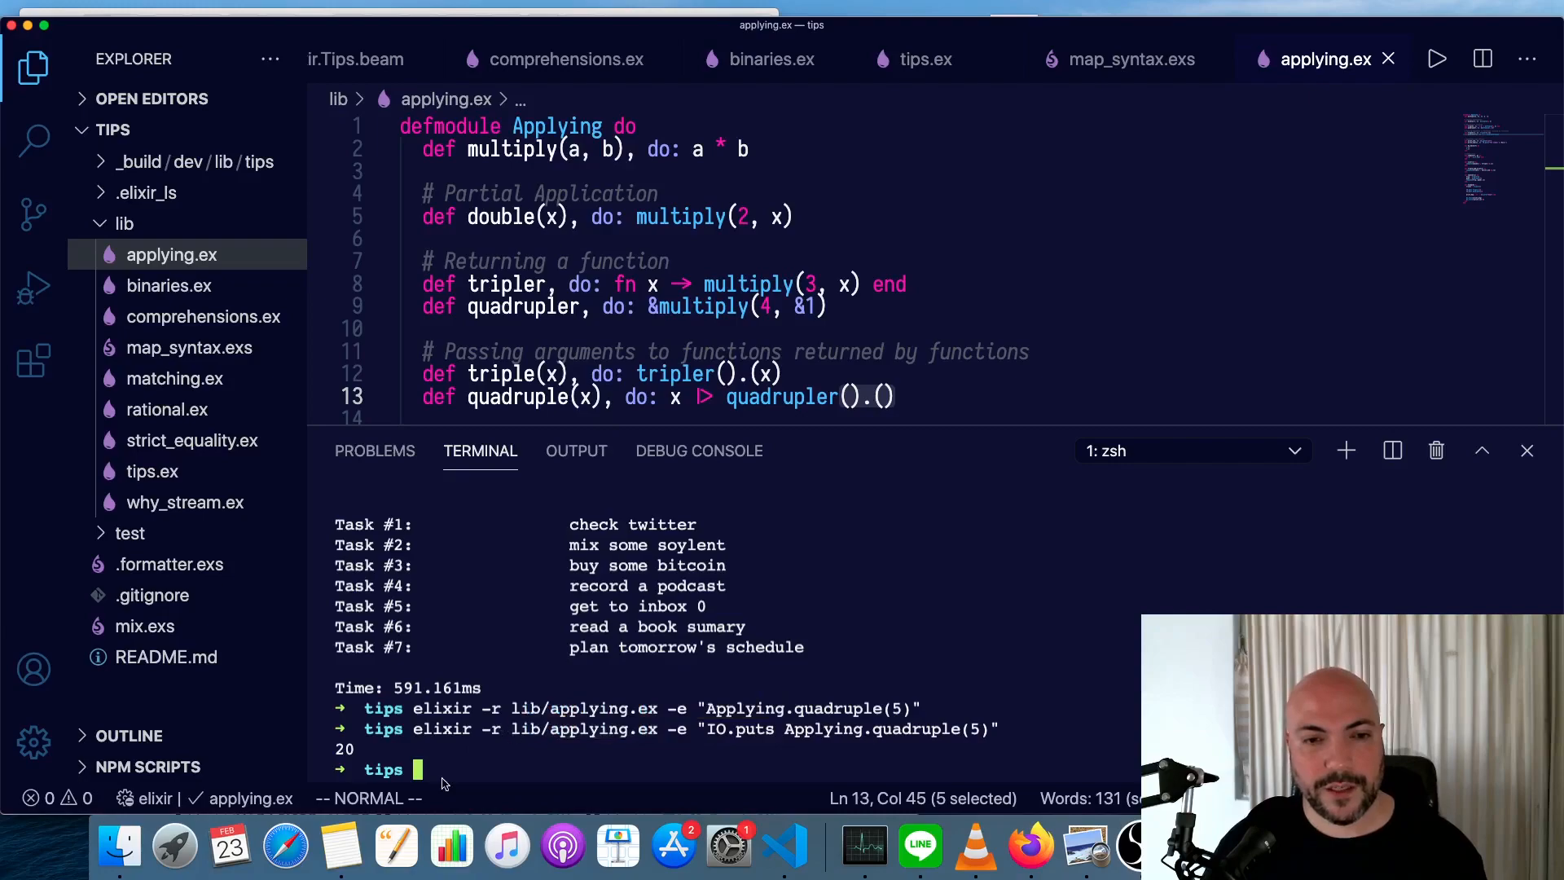
# Run Applying.quadruple(5) and then Applying.print_cat through mix run -e, printing 20 and cat.
pyautogui.write('mix')
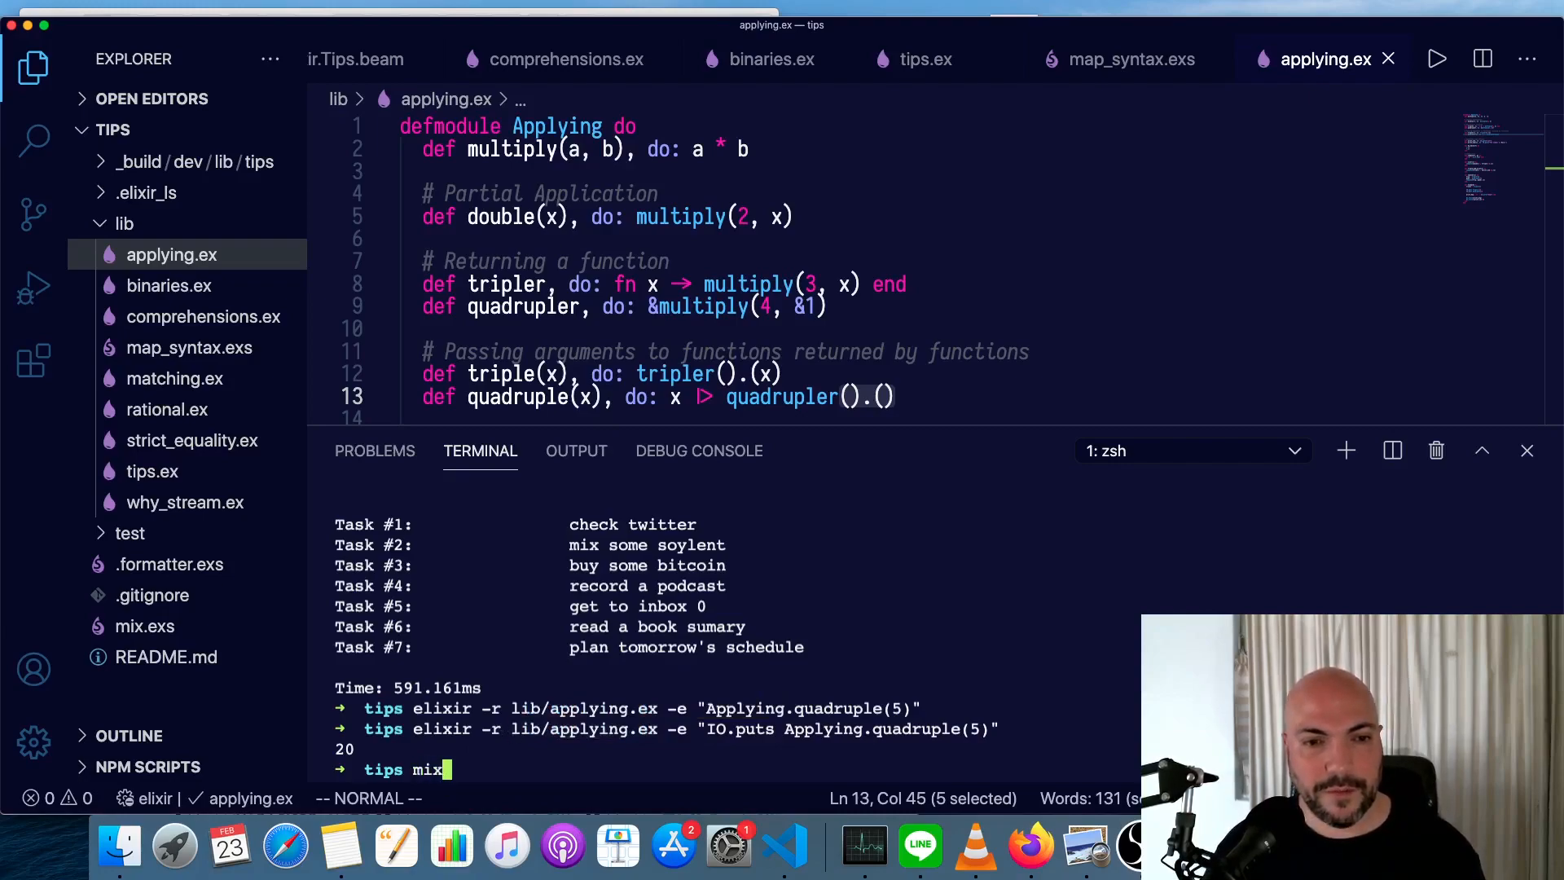
pyautogui.write('run')
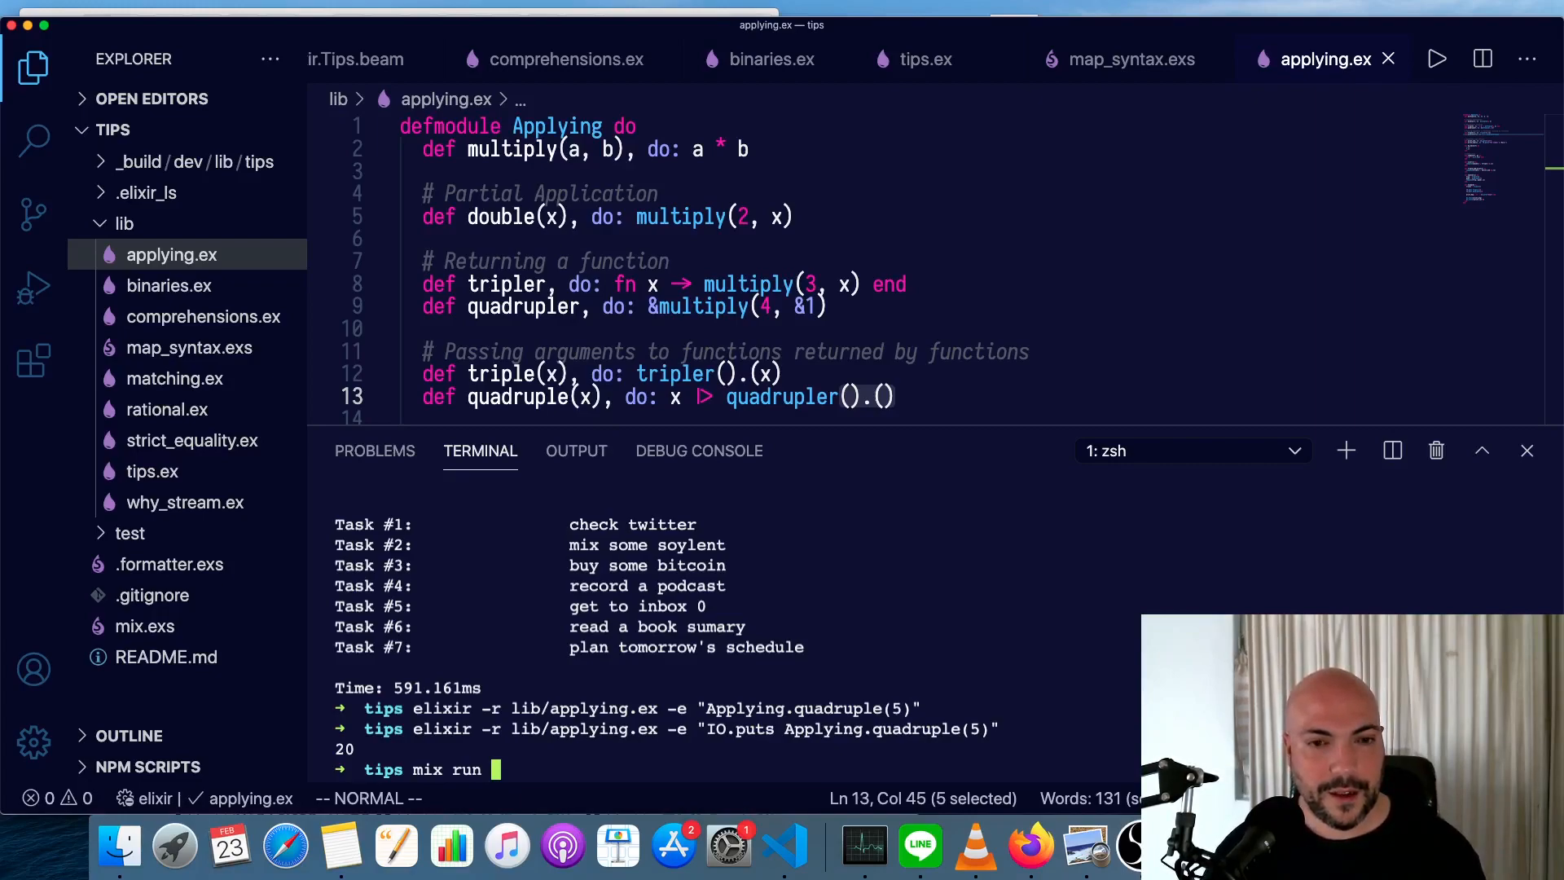
pyautogui.write('-e "IO.puts Applying.qu')
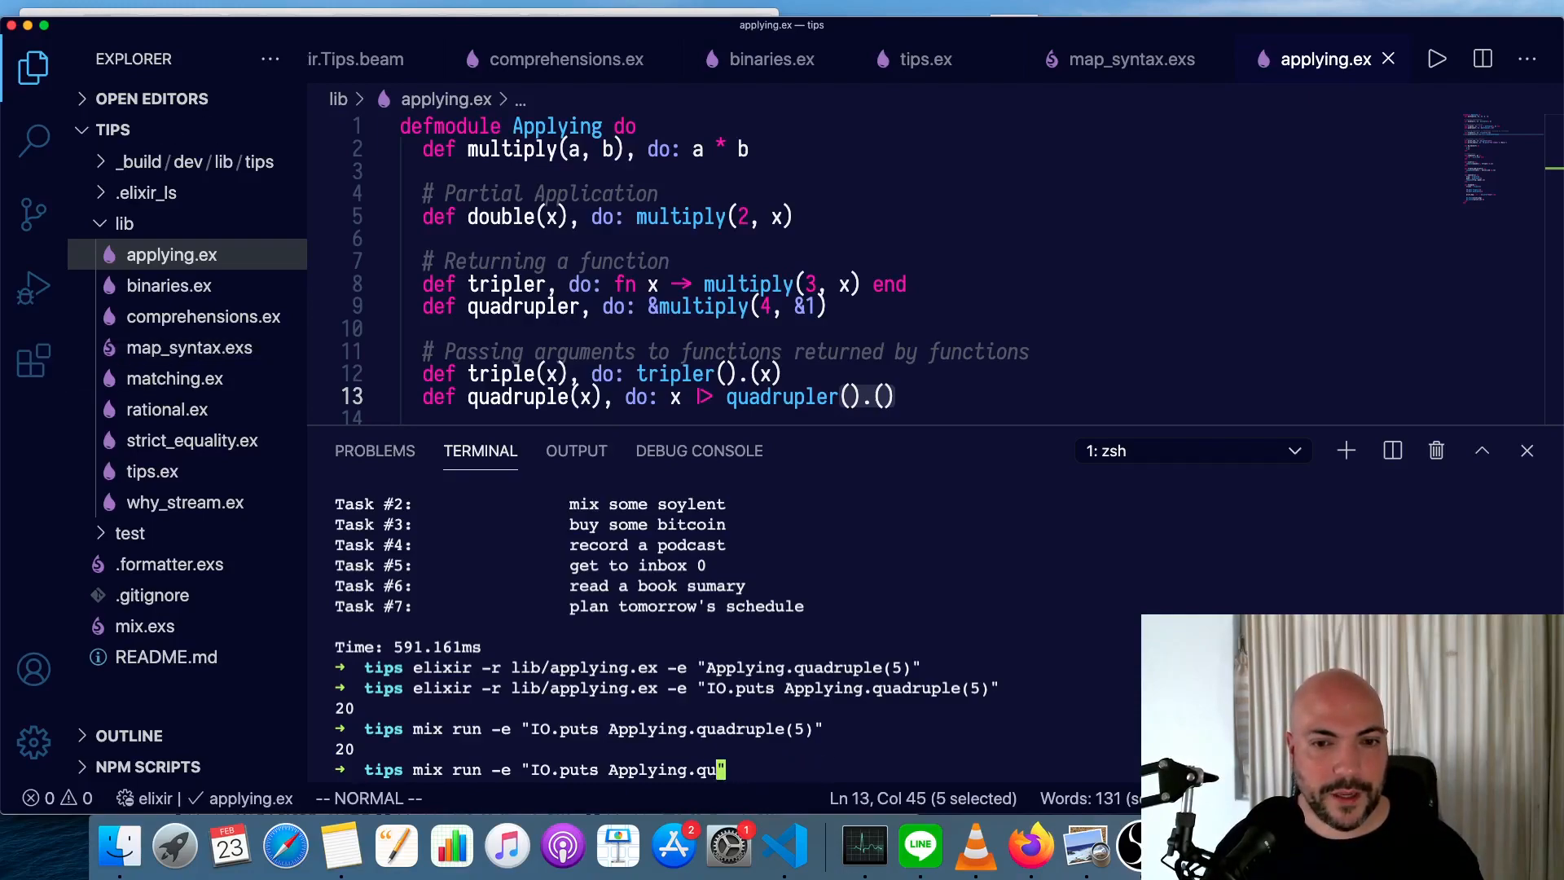
pyautogui.write('print_c')
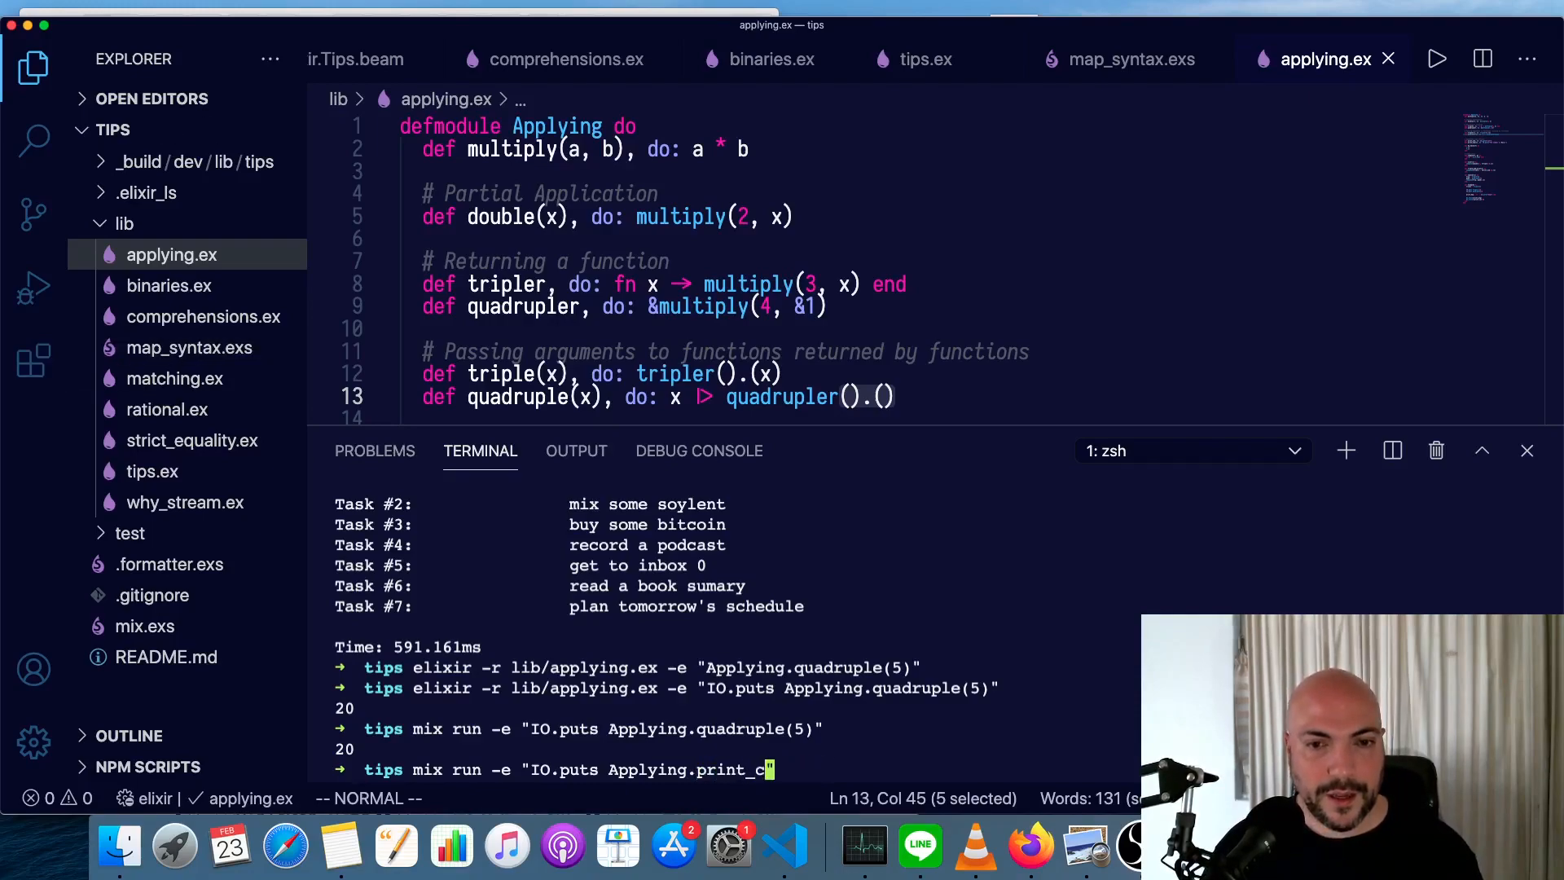
pyautogui.press('Return')
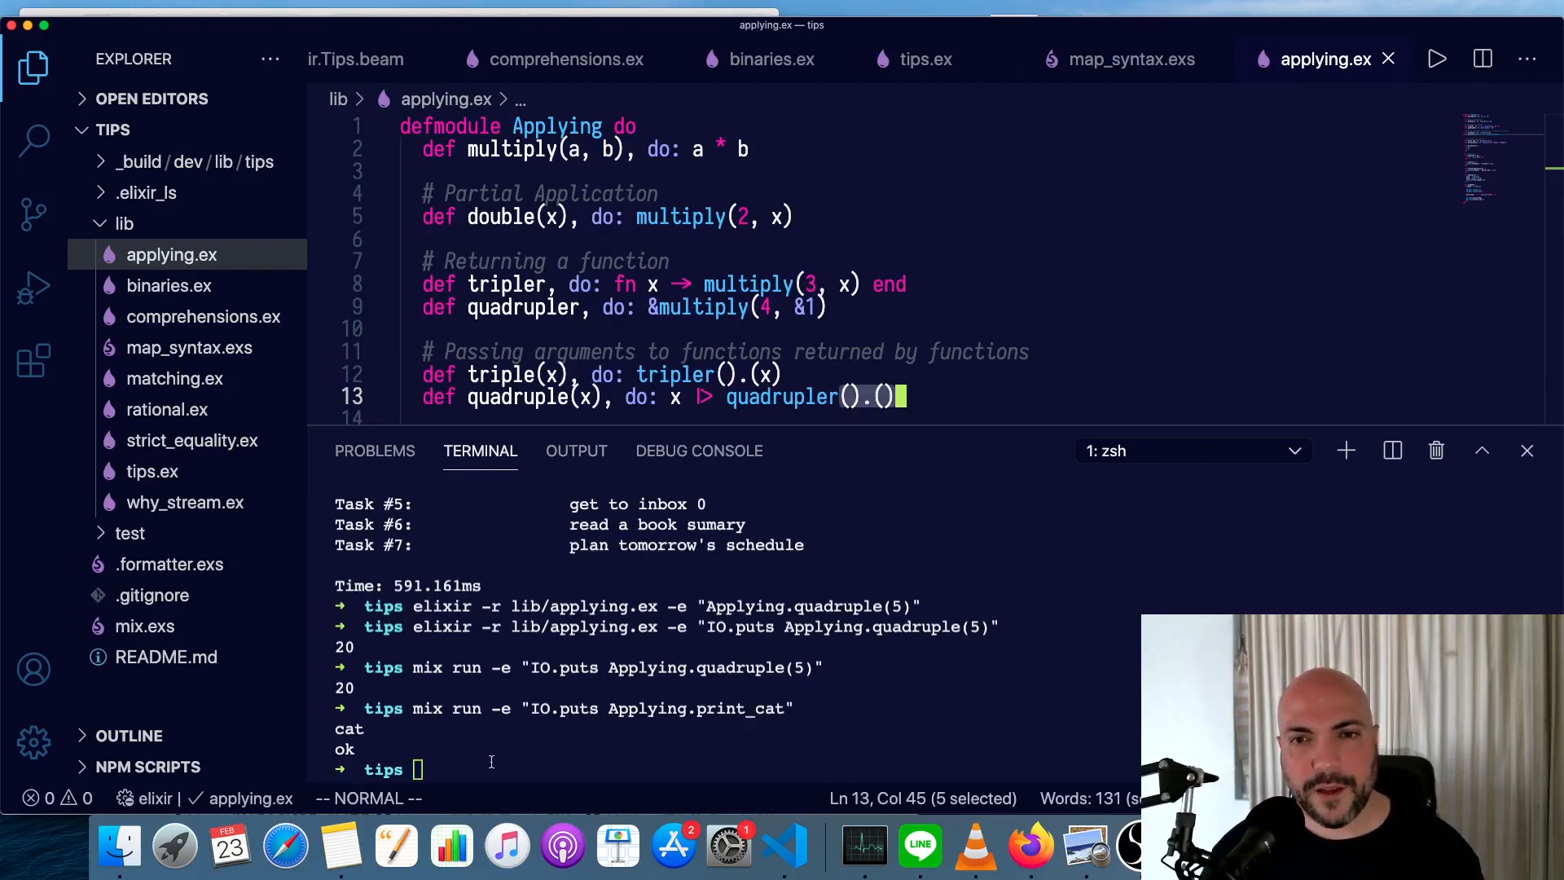
pyautogui.moveTo(625, 596)
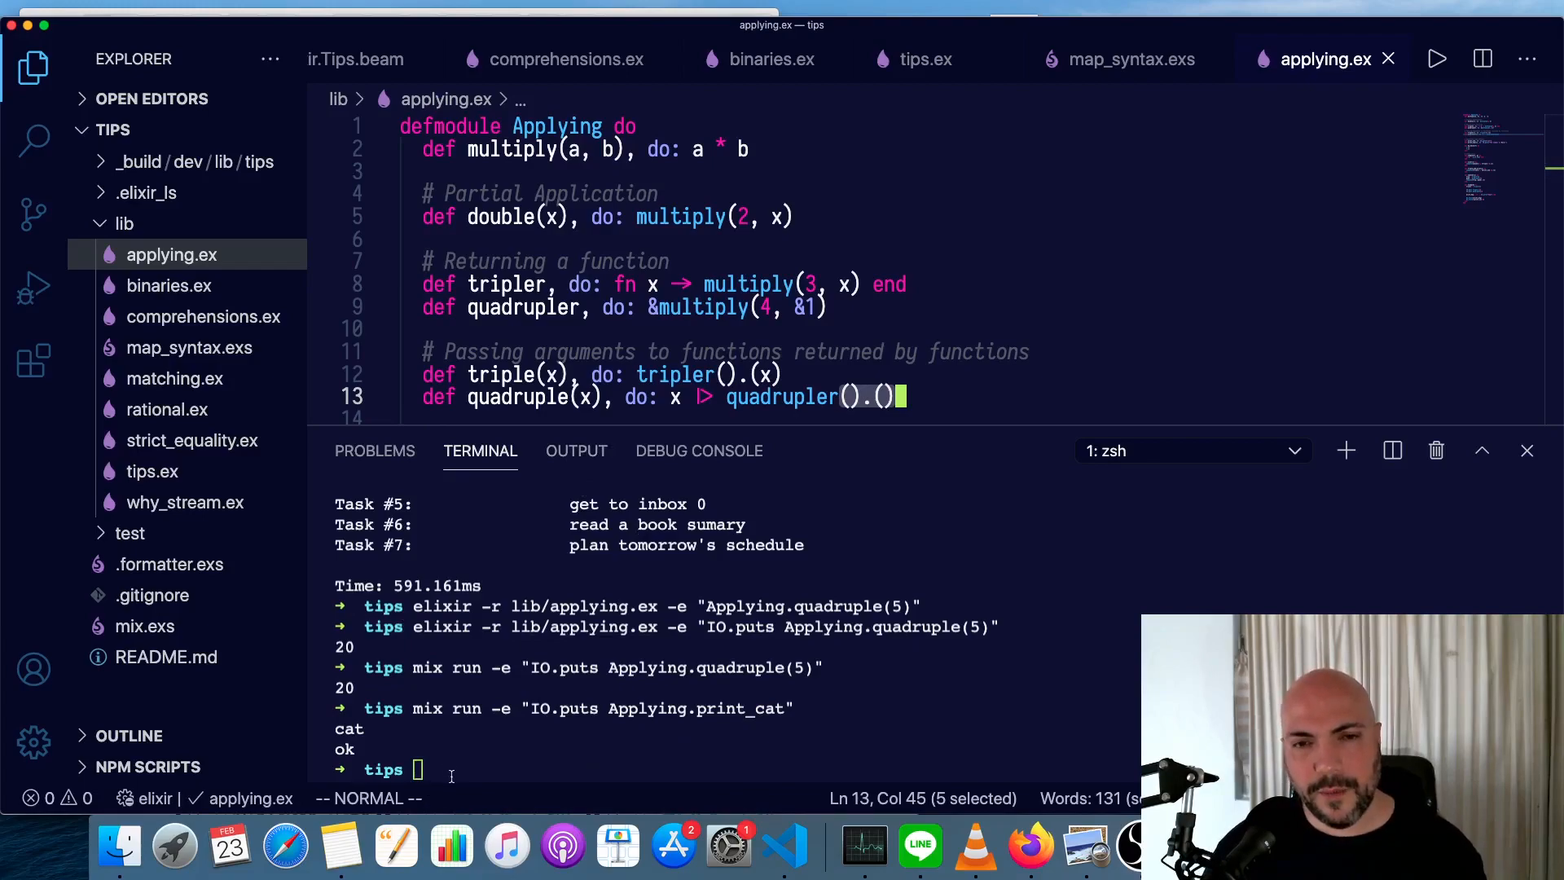
pyautogui.moveTo(926, 59)
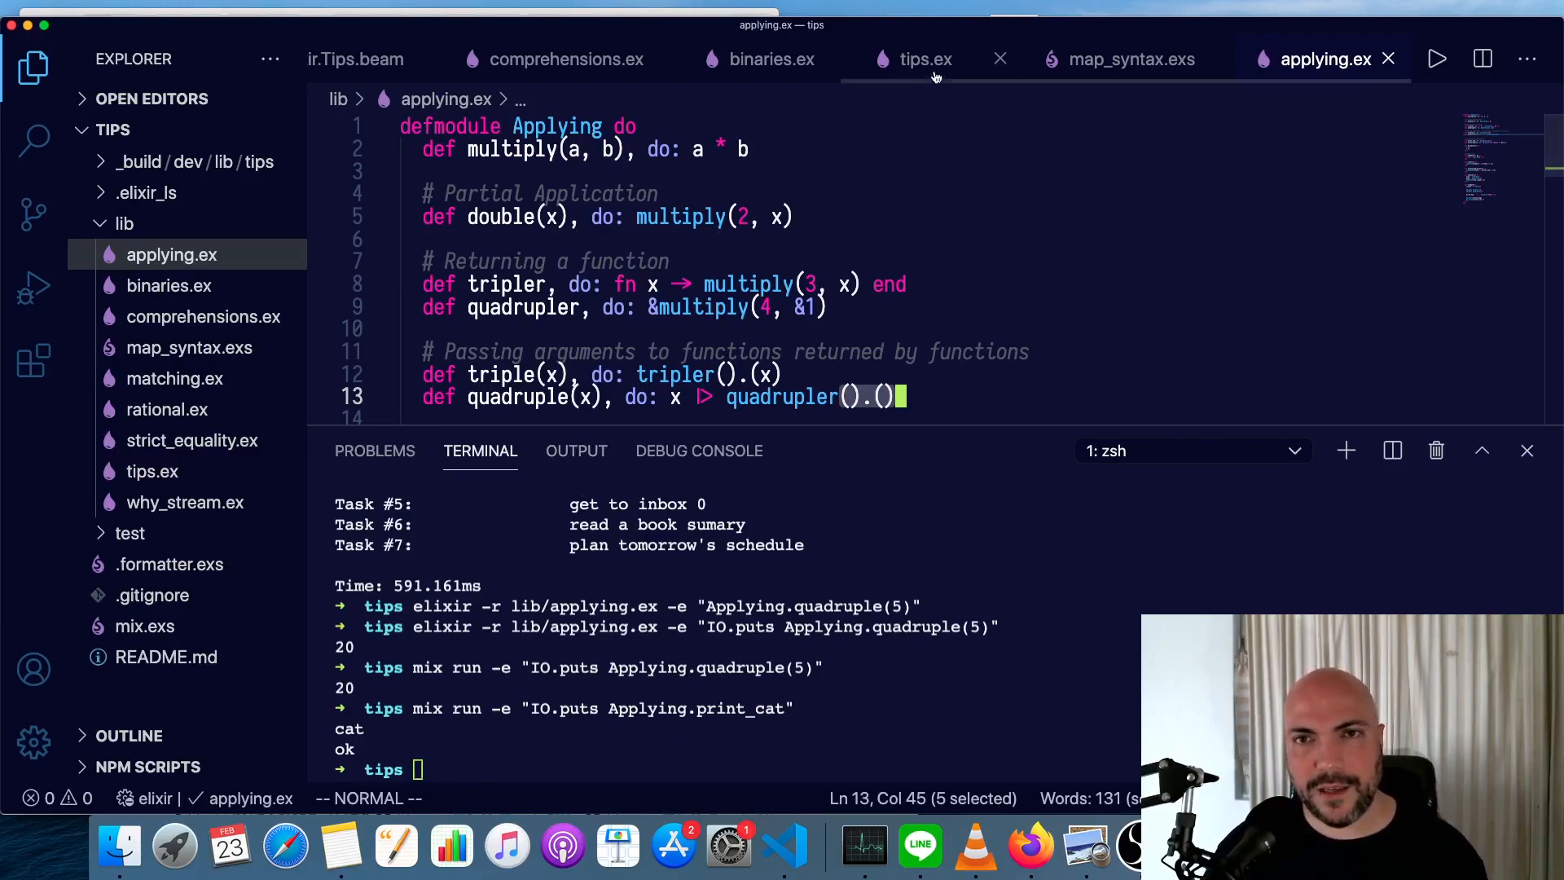
# Show the args function in tips.ex and run mix run -e "Tips.args", getting [].
pyautogui.click(926, 59)
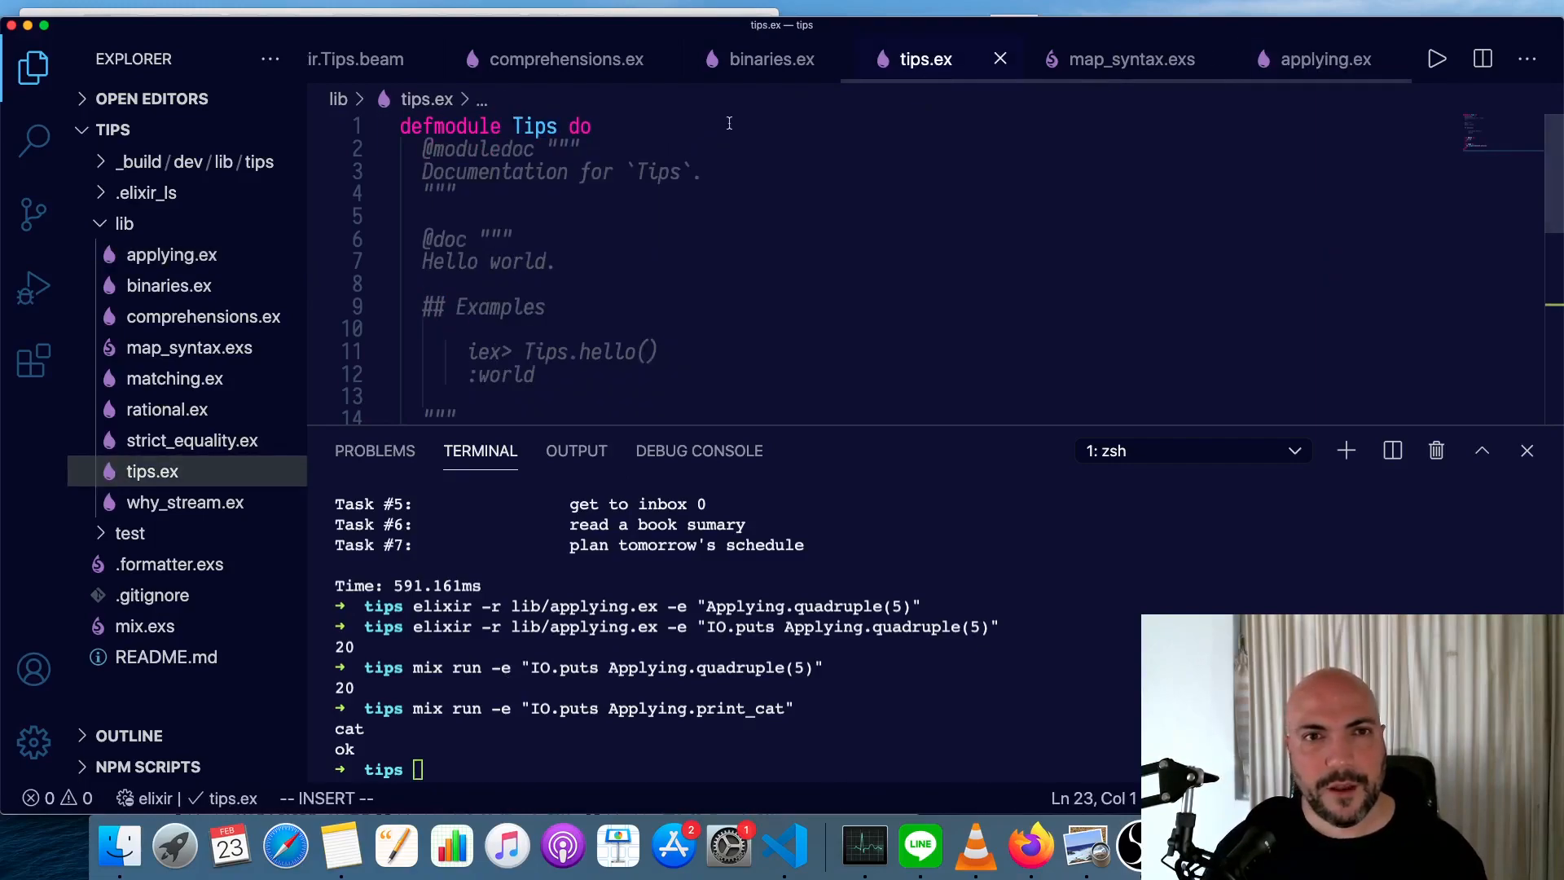
pyautogui.scroll(-3)
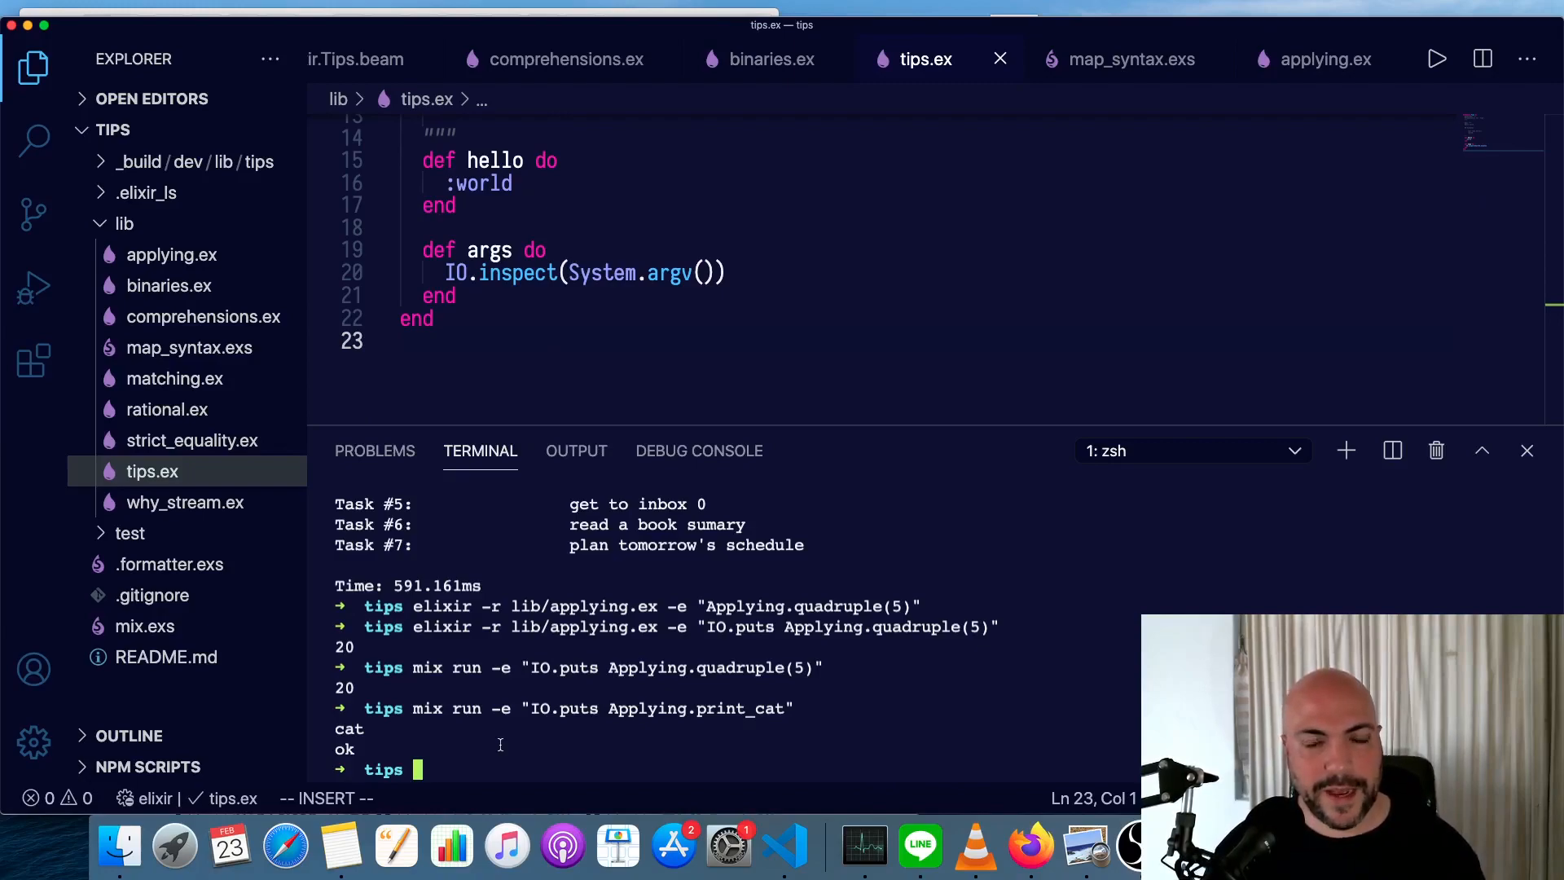
pyautogui.write('mix')
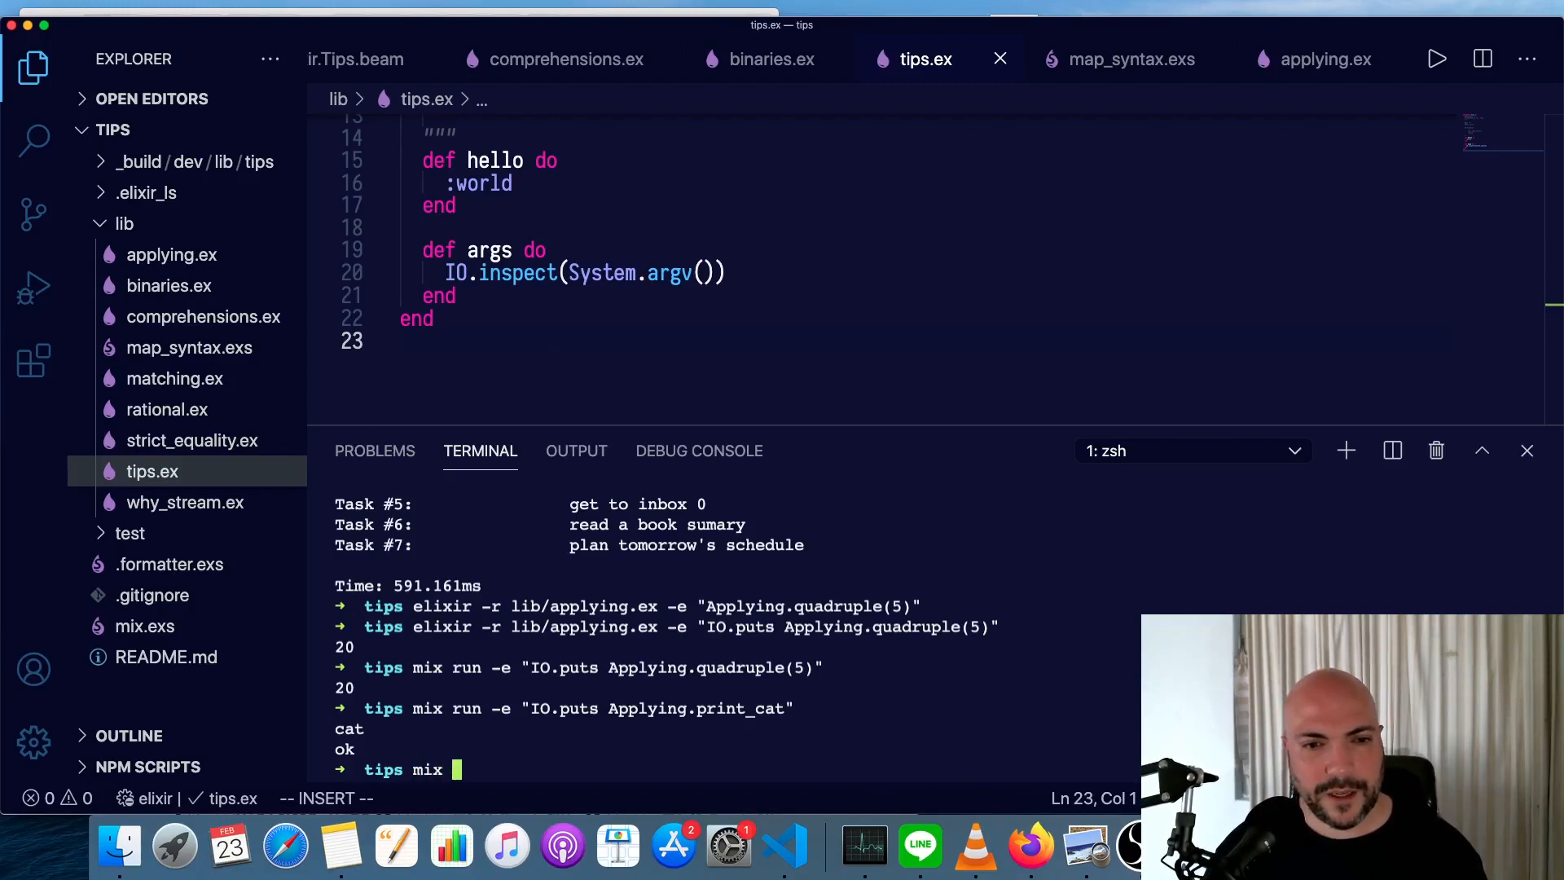
pyautogui.write('run -e "Timps')
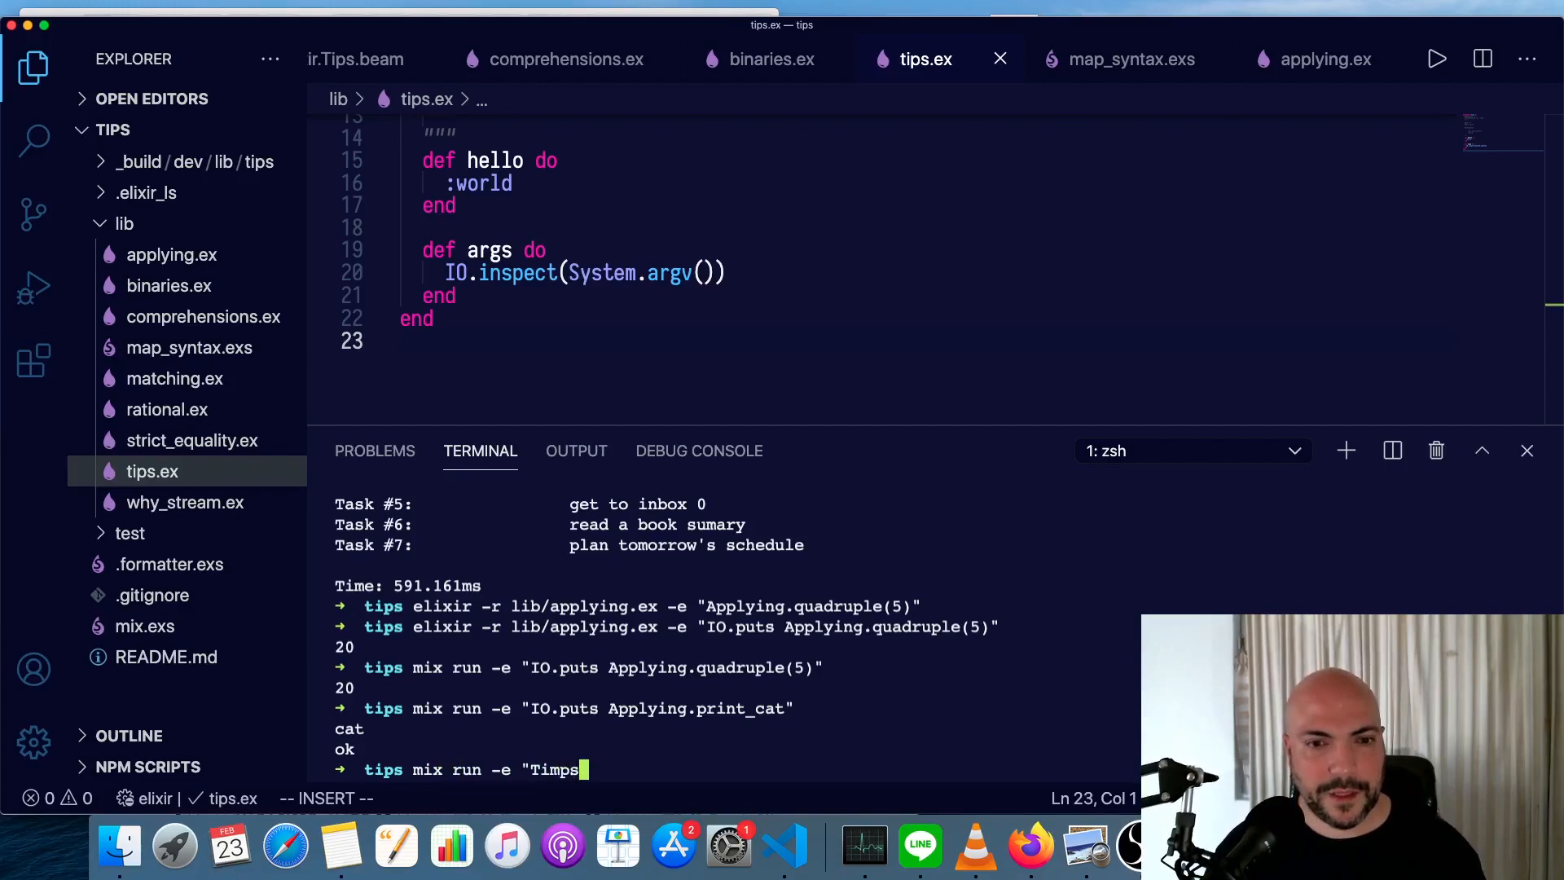
pyautogui.write('Tips.arg')
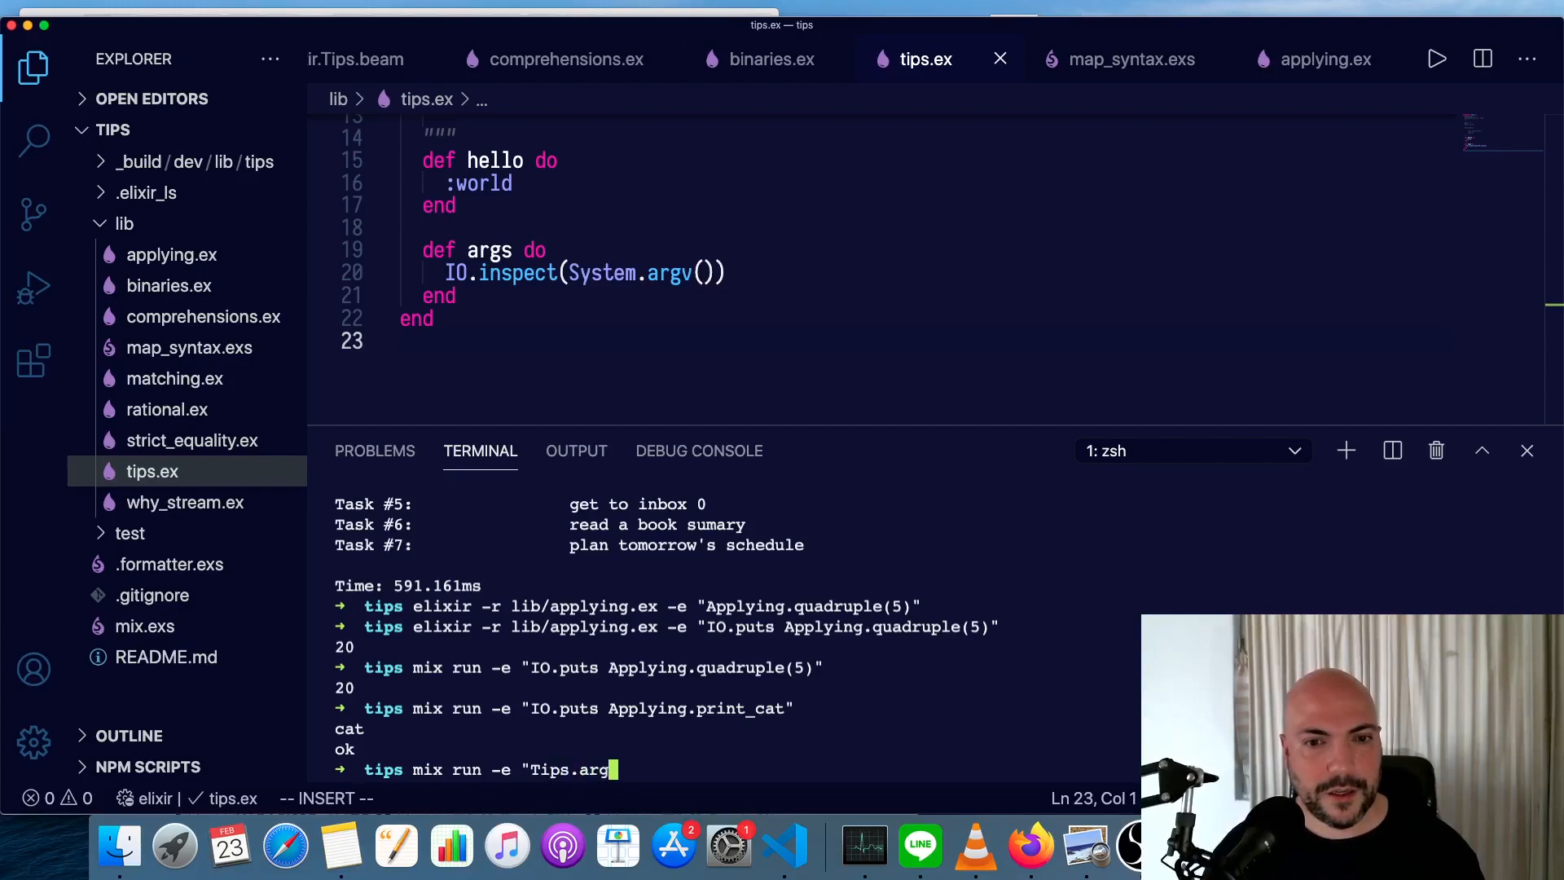
pyautogui.write('s"')
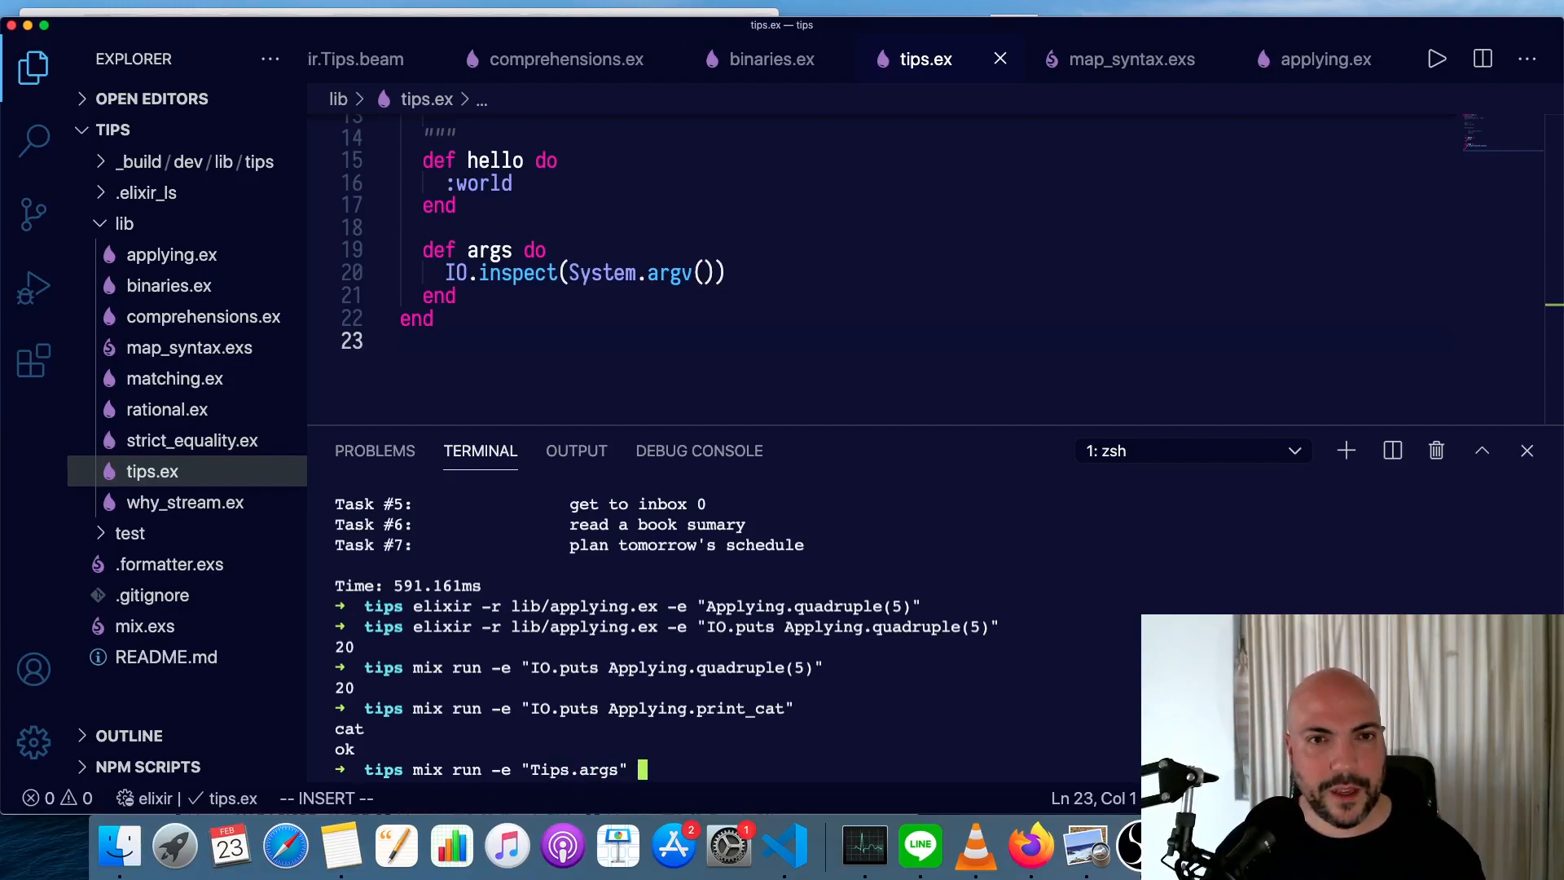
pyautogui.press('Return')
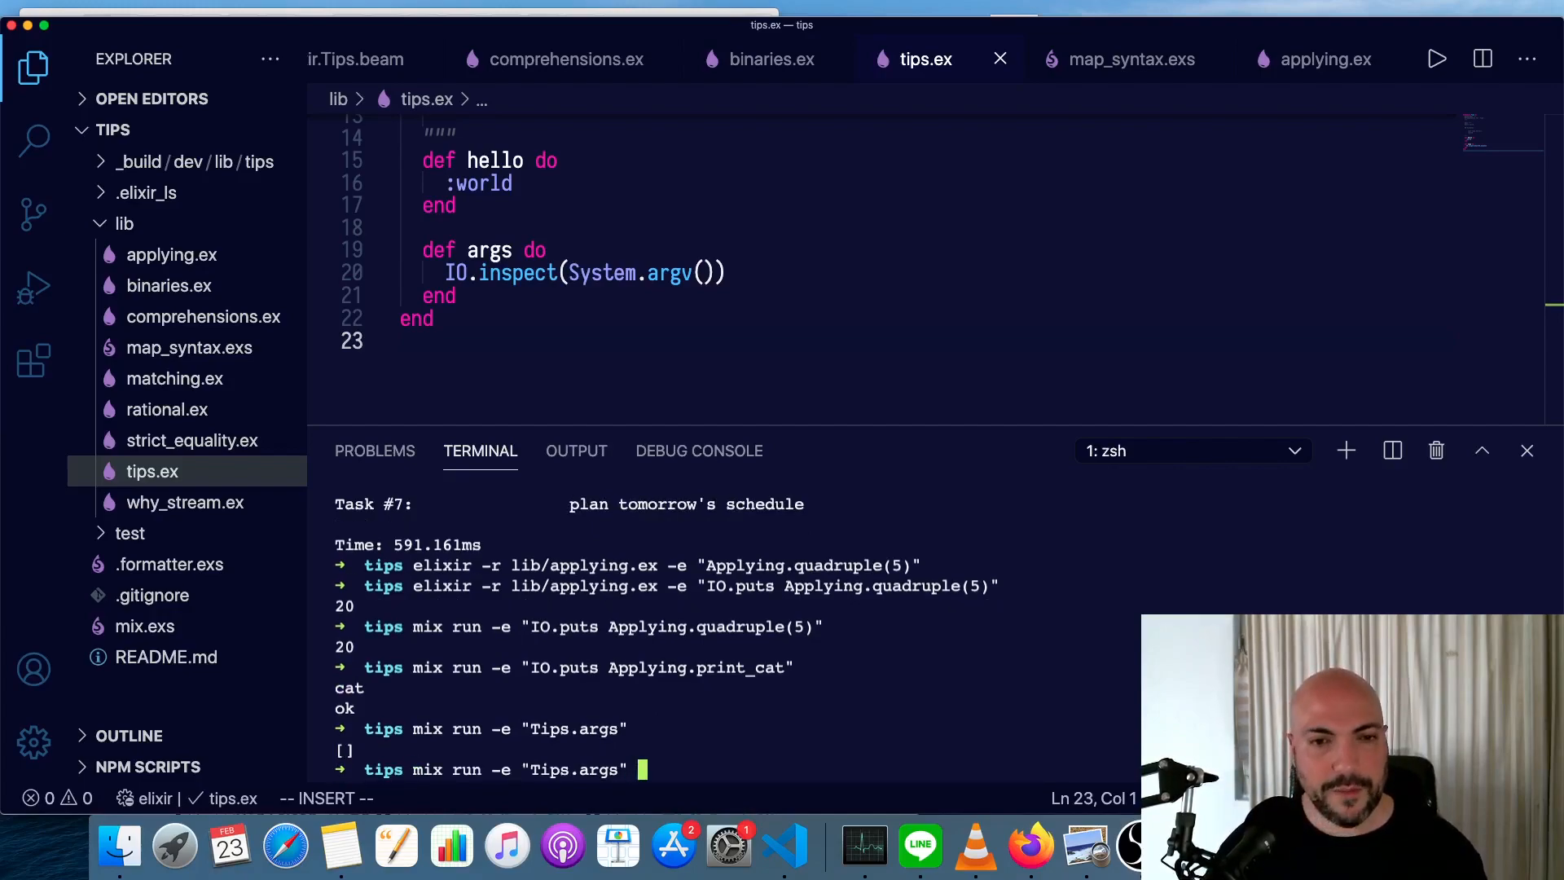
# Rerun Tips.args with extra arguments -- thing1 thing2 98.
pyautogui.write('--')
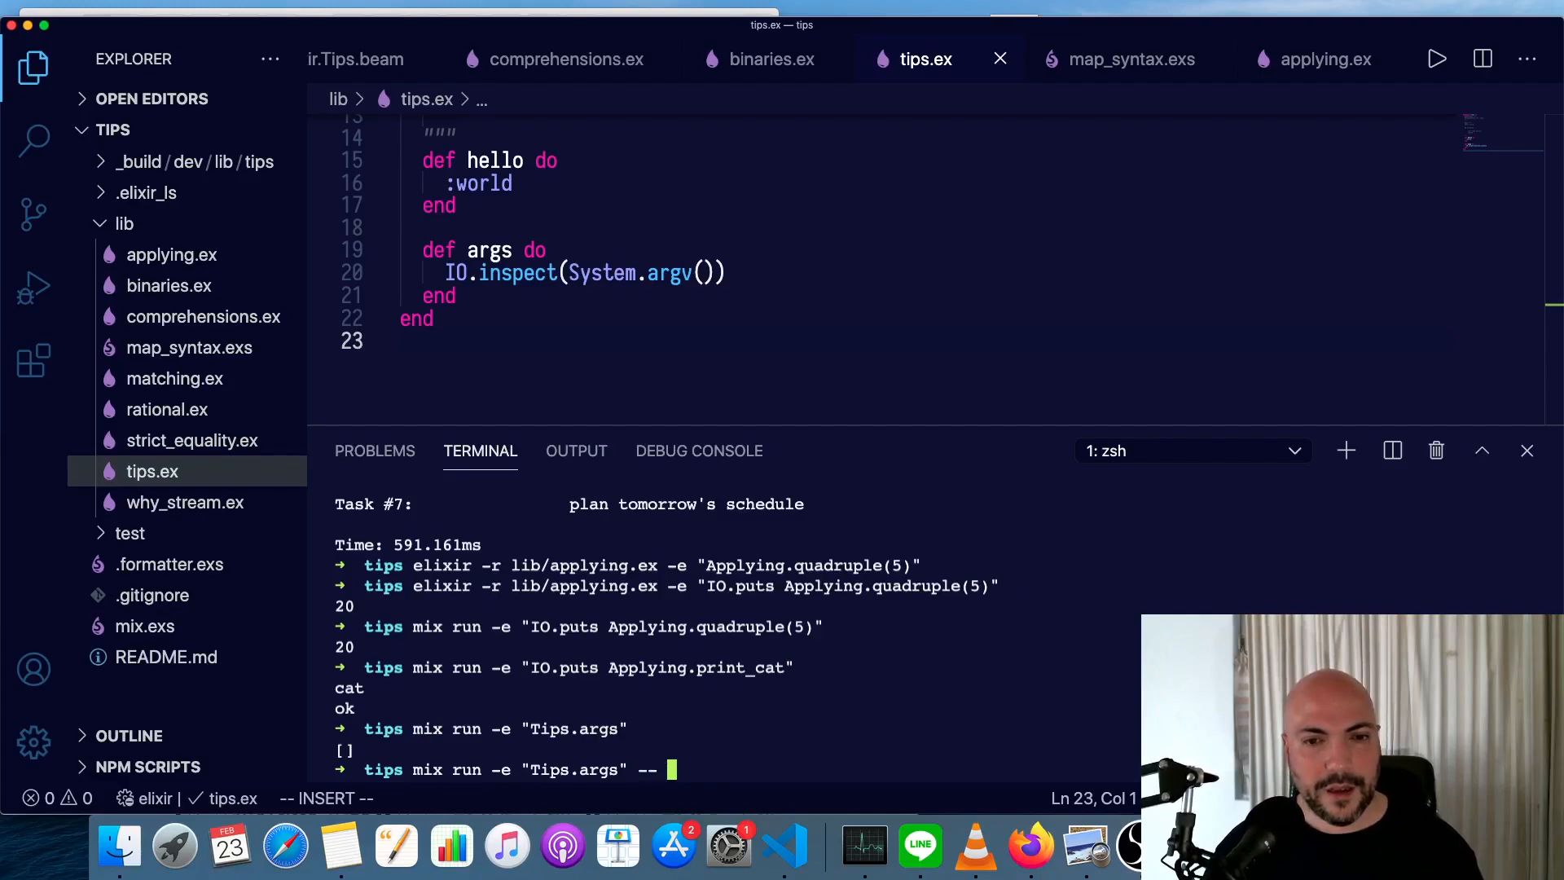
pyautogui.write('thing1 thing')
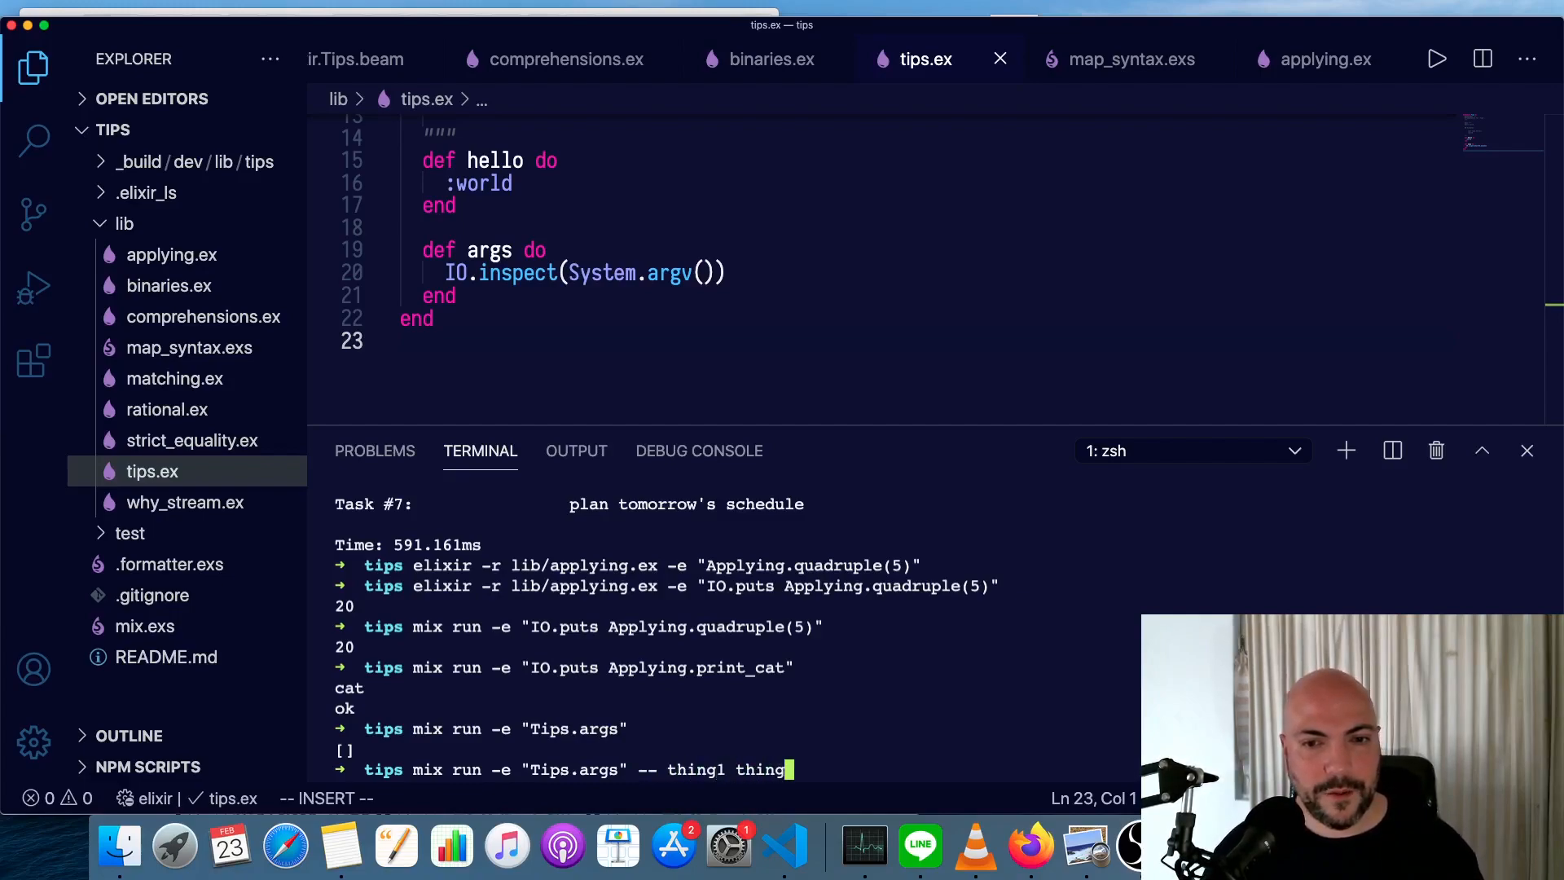
pyautogui.write('2 98 :')
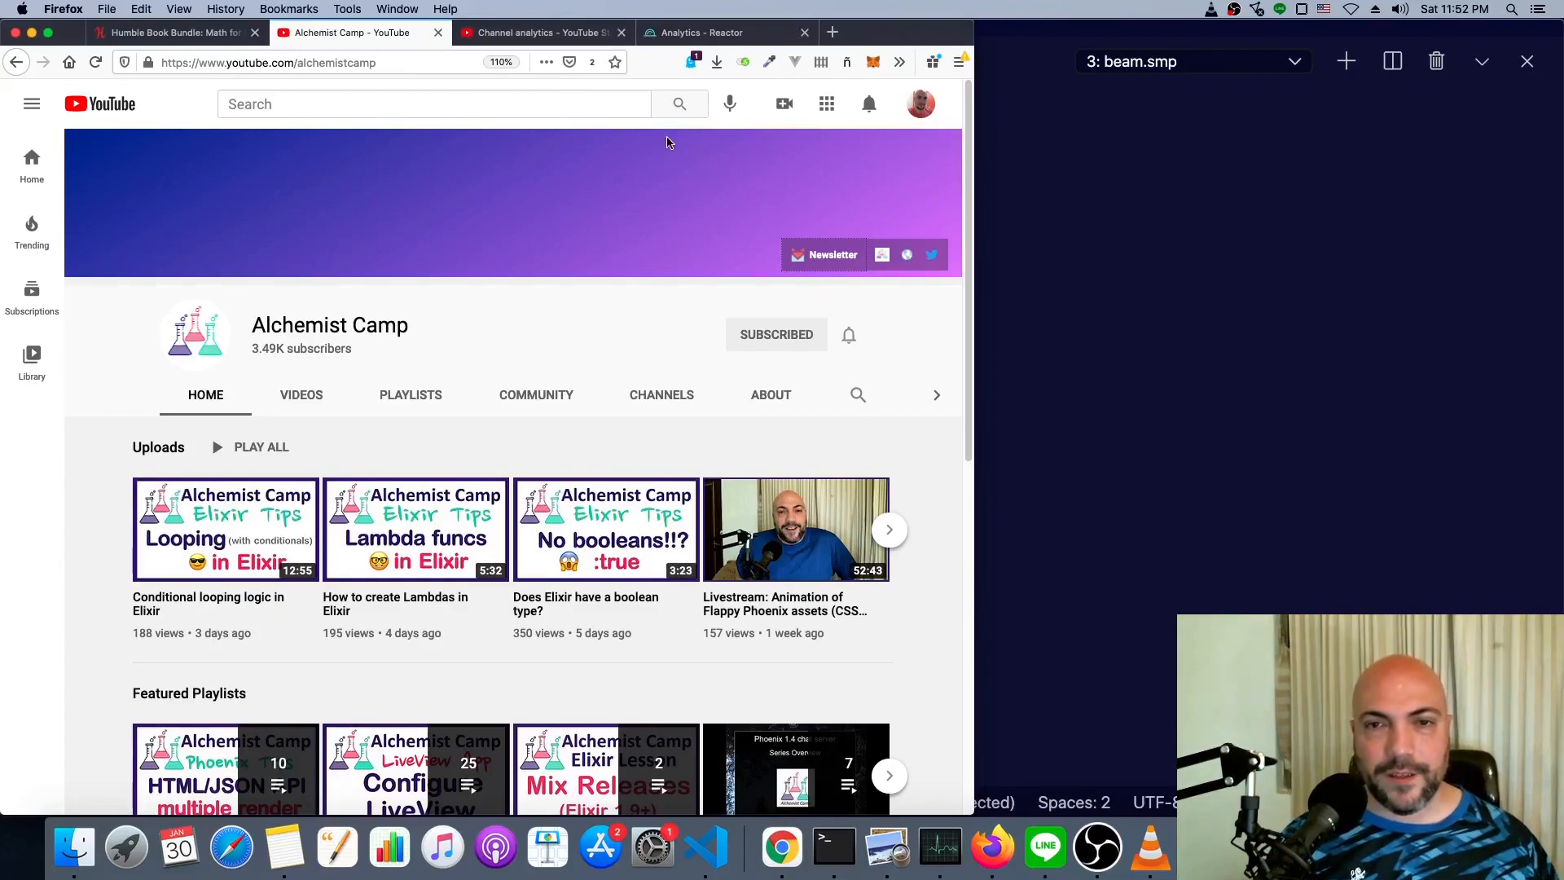
# Go to the Alchemist Camp newsletter signup page and focus its Email field.
pyautogui.click(823, 255)
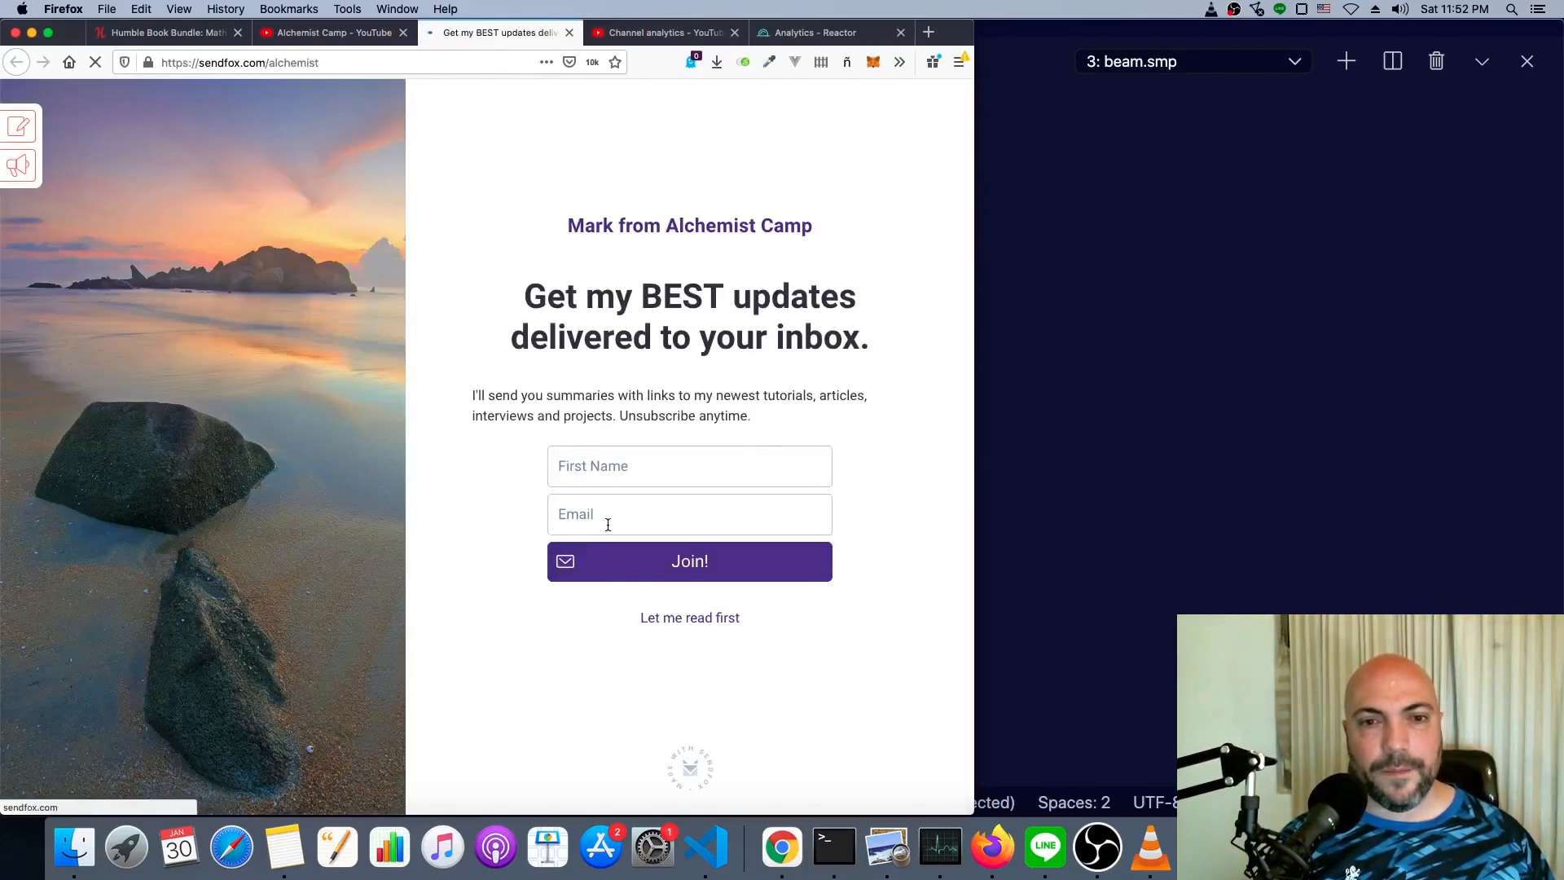
pyautogui.click(689, 513)
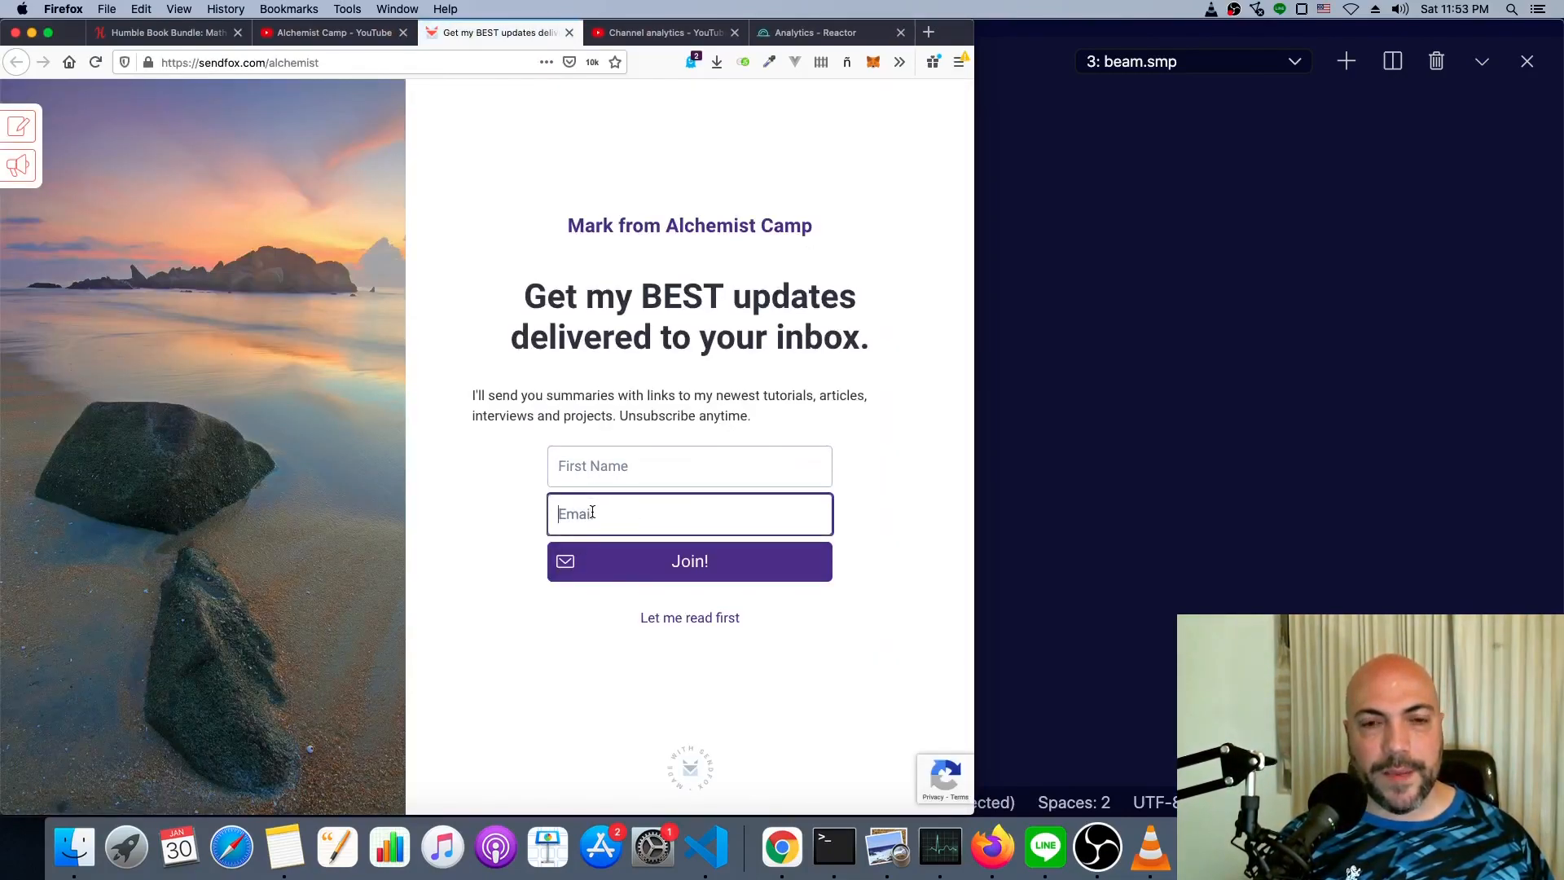
pyautogui.moveTo(564, 632)
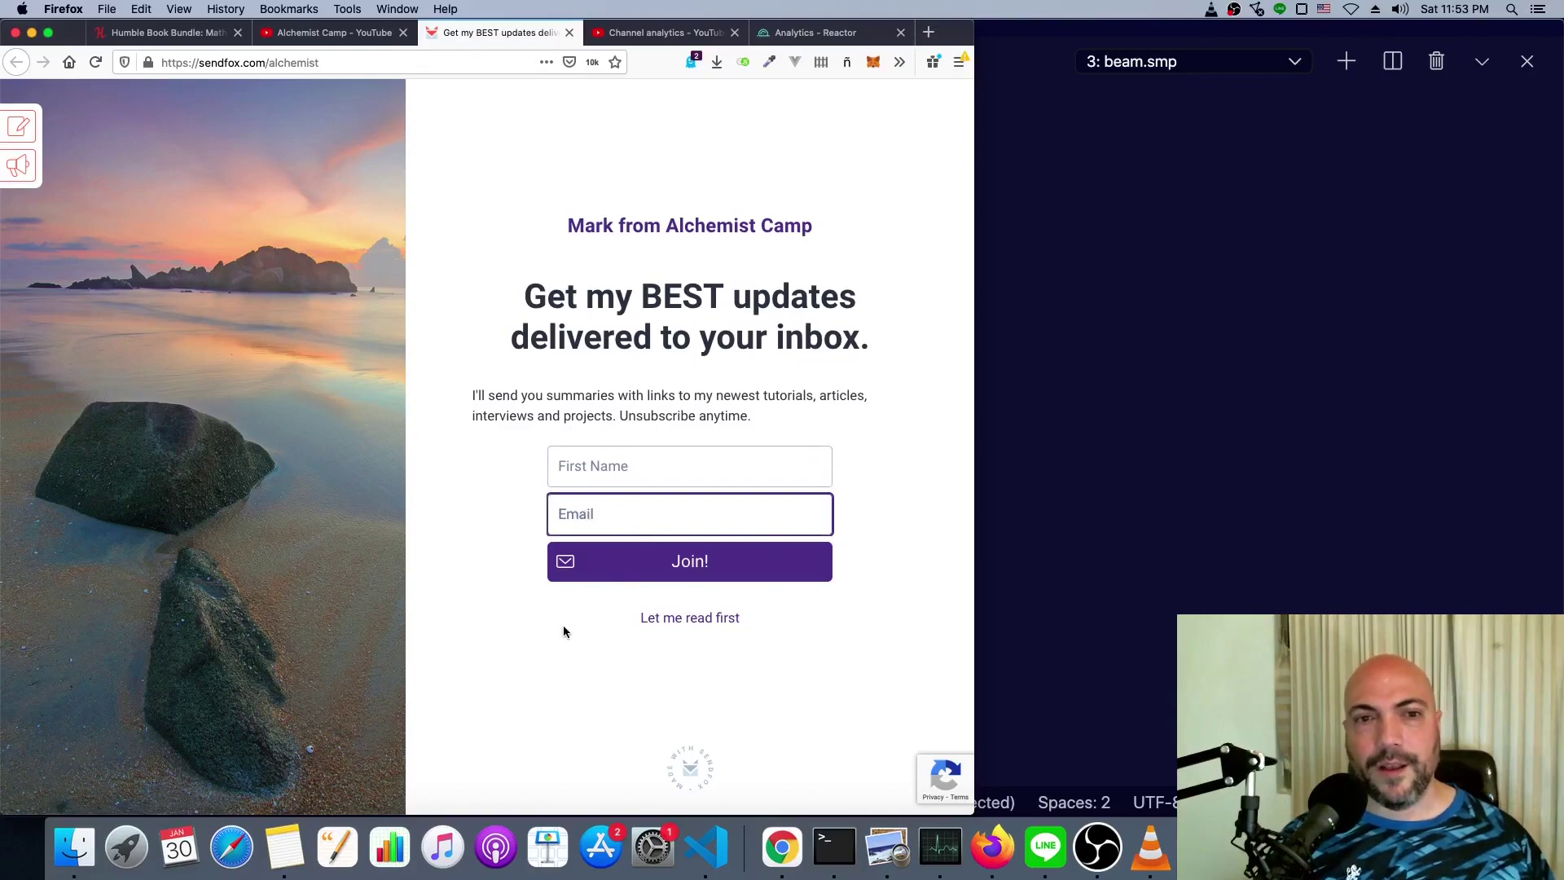